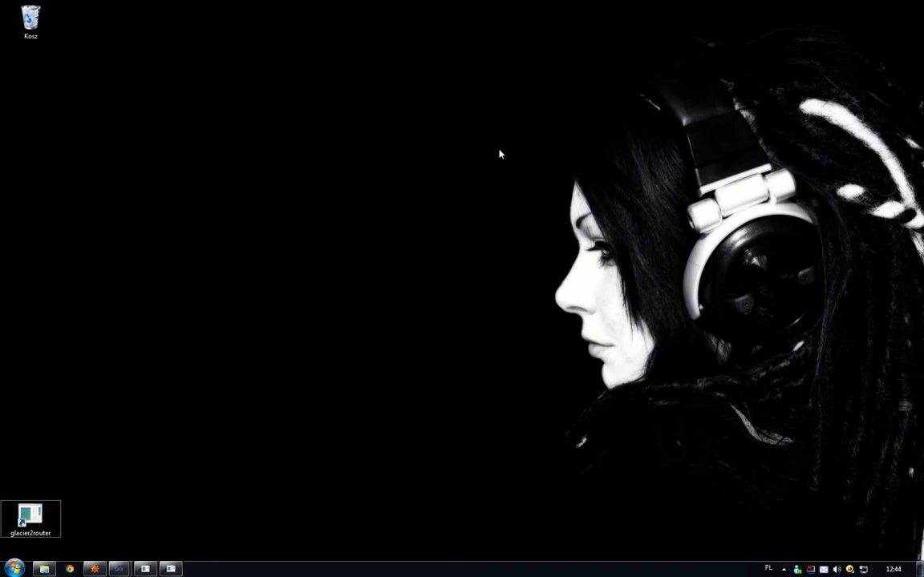
mouse_move(896, 568)
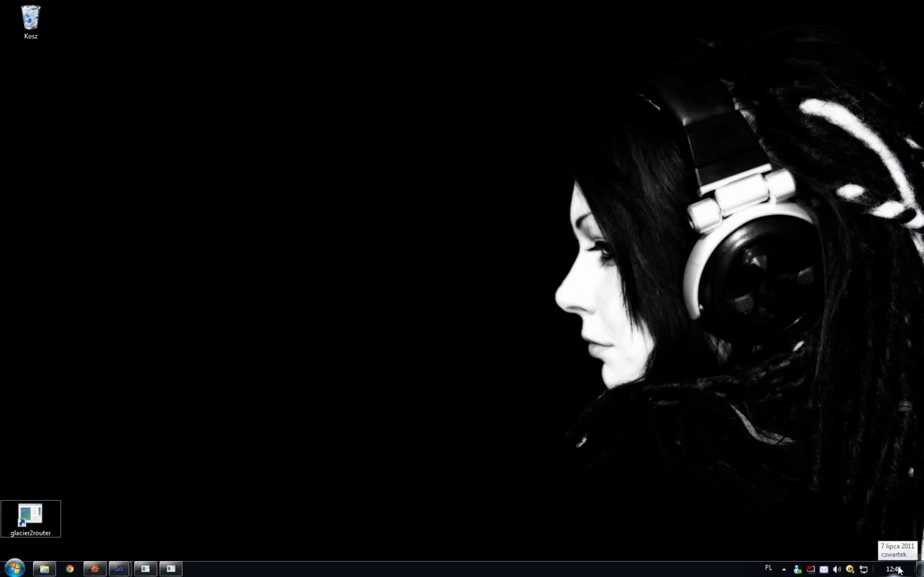
mouse_move(366, 455)
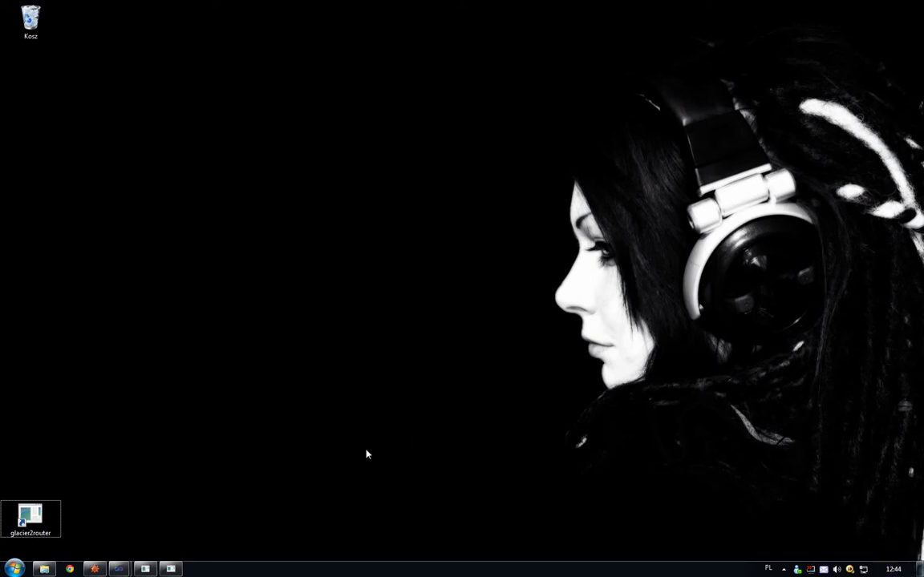
mouse_move(365, 405)
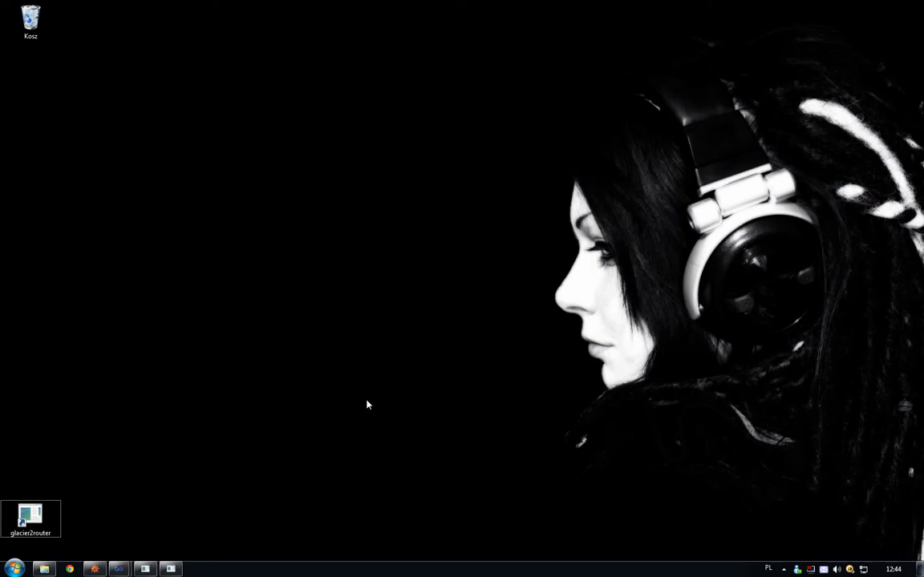
mouse_move(174, 527)
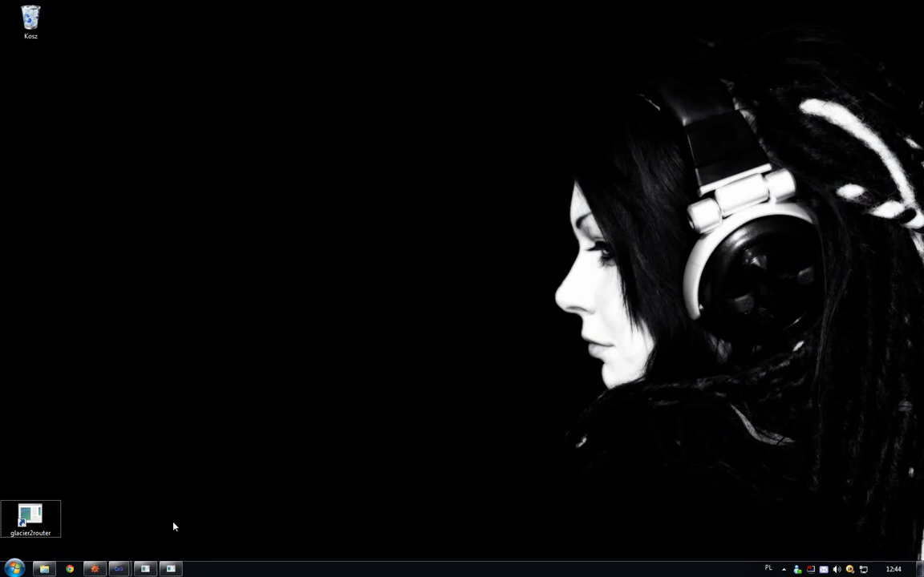
mouse_move(171, 566)
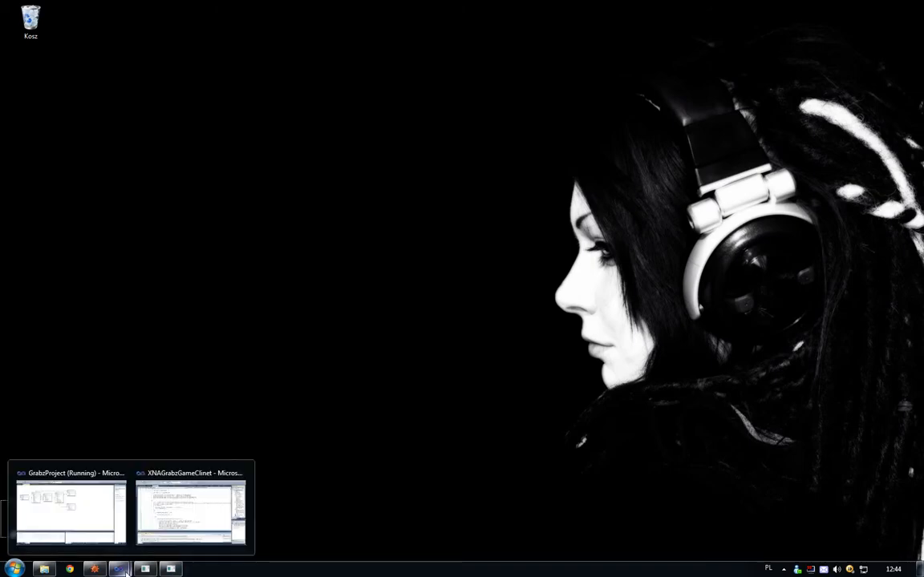
Switch to the GrabzProject window to view the GrabzDB.dbml designer diagram.
left_click(69, 509)
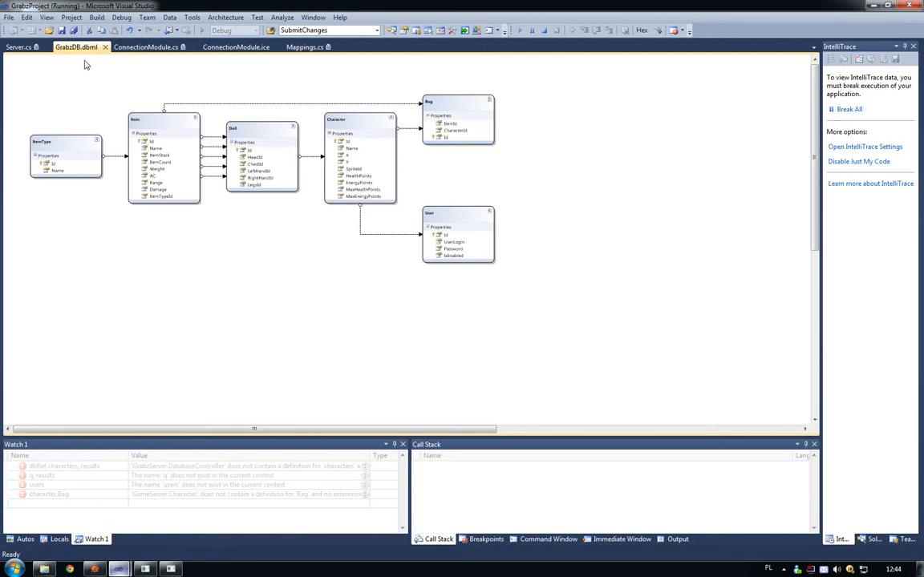
mouse_move(514, 305)
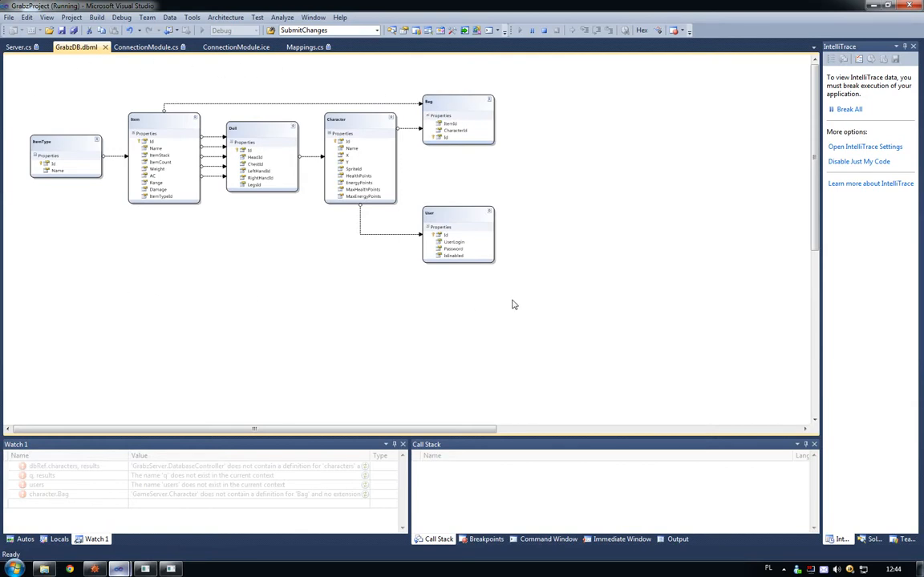
mouse_move(462, 118)
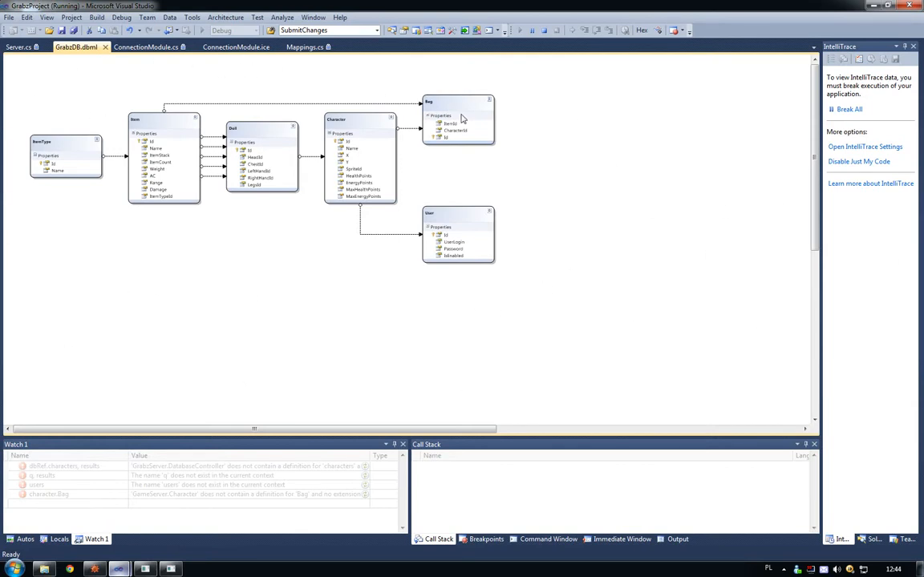
mouse_move(642, 145)
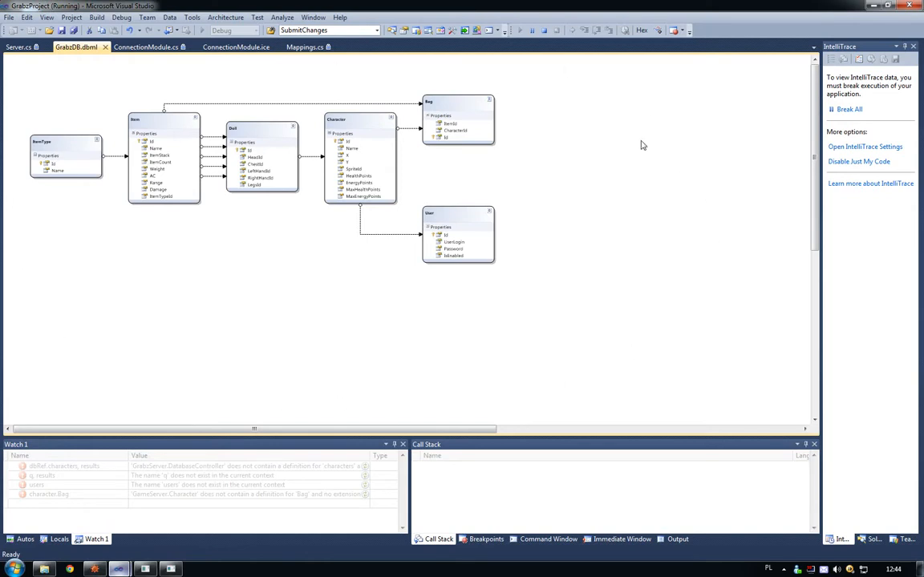
mouse_move(69, 295)
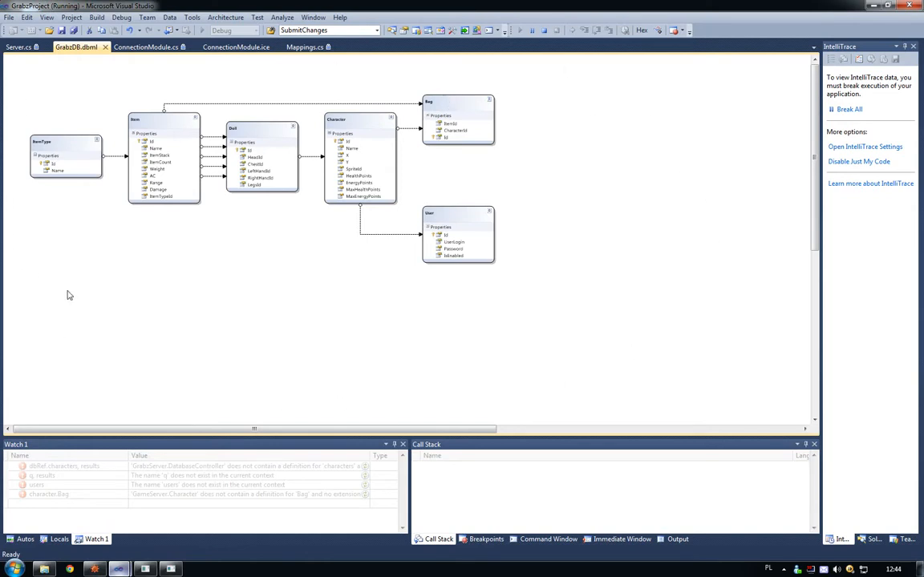
mouse_move(228, 363)
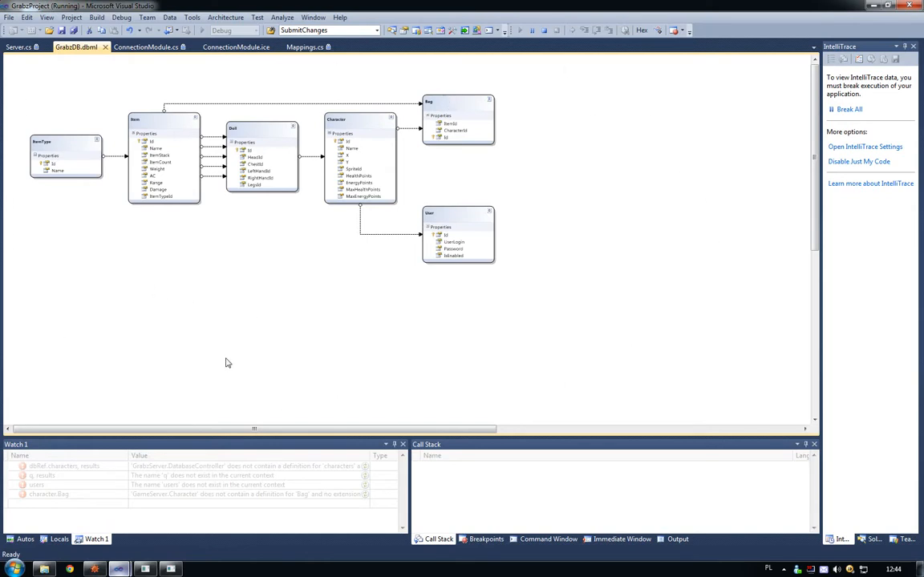
mouse_move(275, 255)
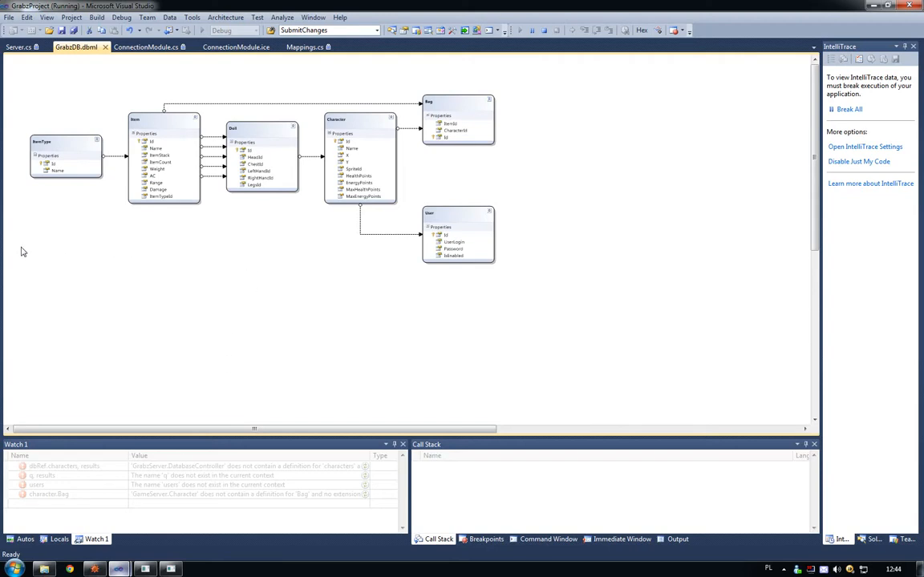
mouse_move(35, 18)
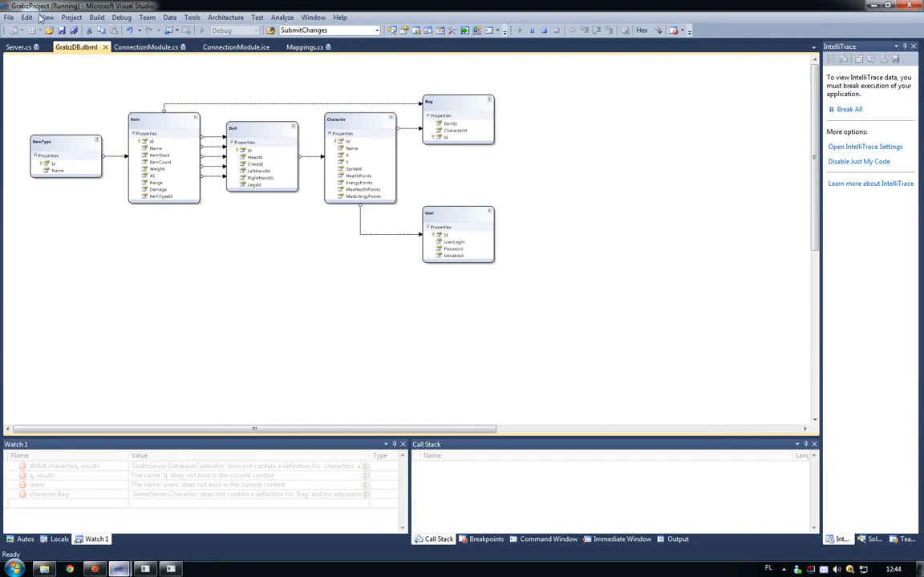
mouse_move(308, 76)
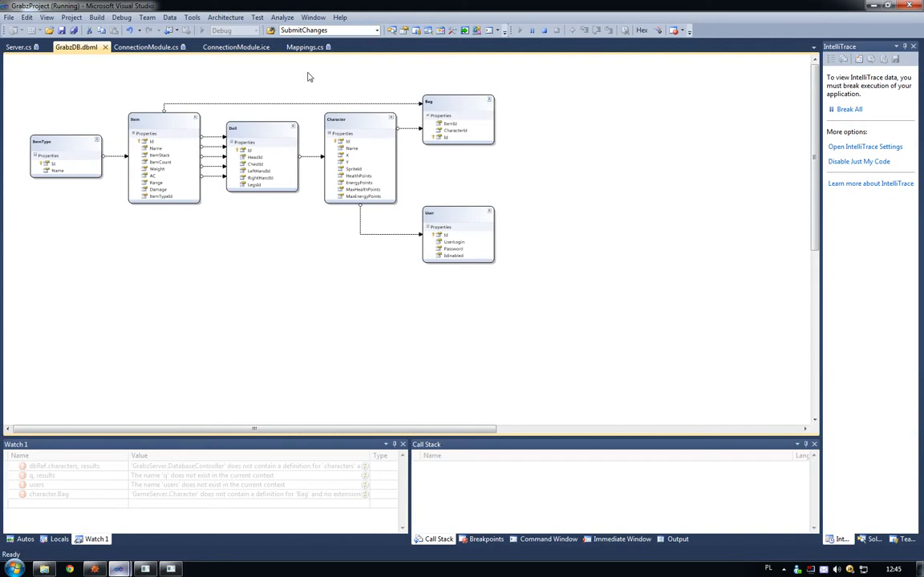
mouse_move(16, 156)
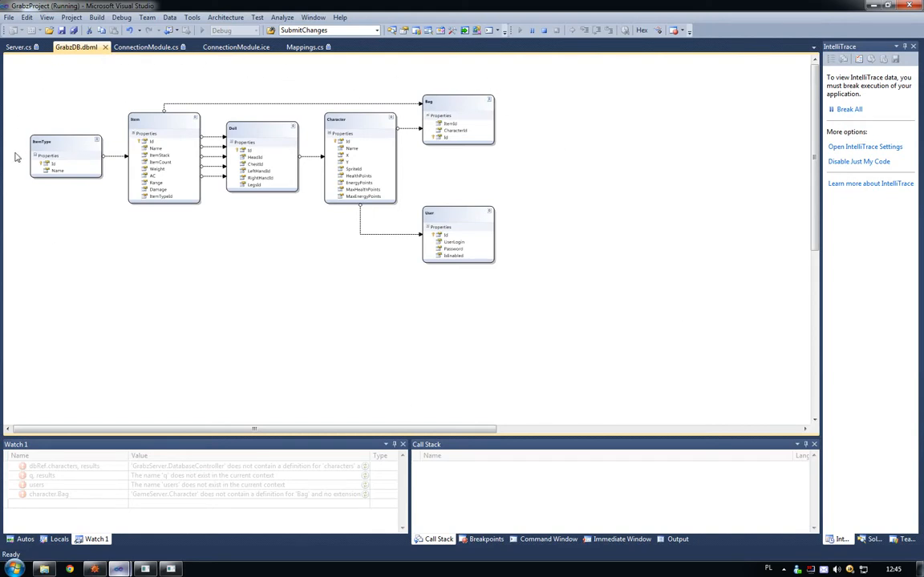
mouse_move(383, 222)
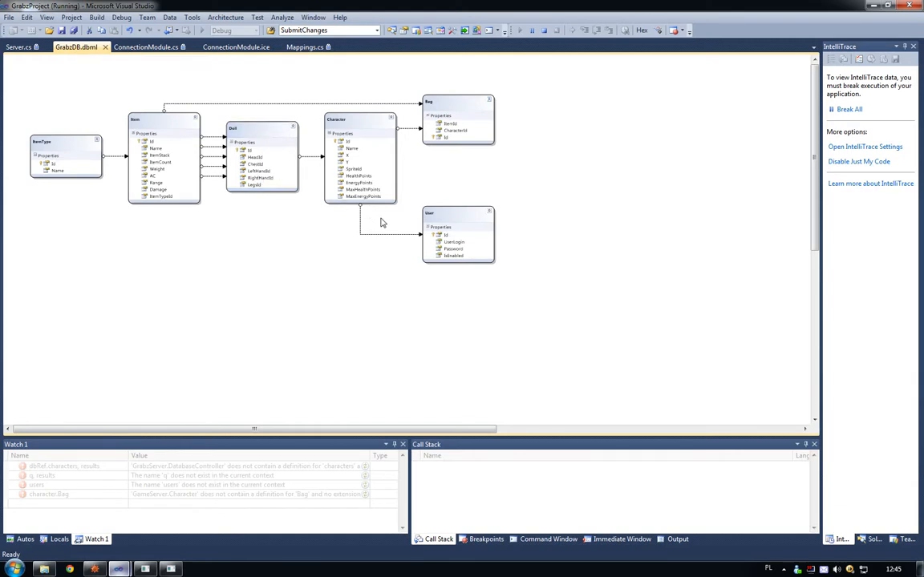
mouse_move(380, 229)
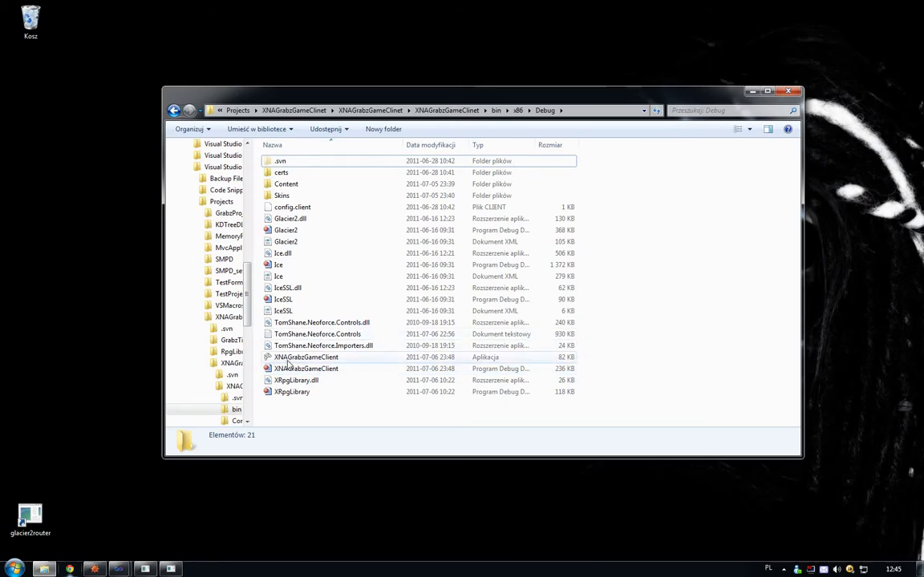
Launch XNAGrabzGameClient.exe from bin\x86\Debug and minimize Explorer.
left_click(306, 357)
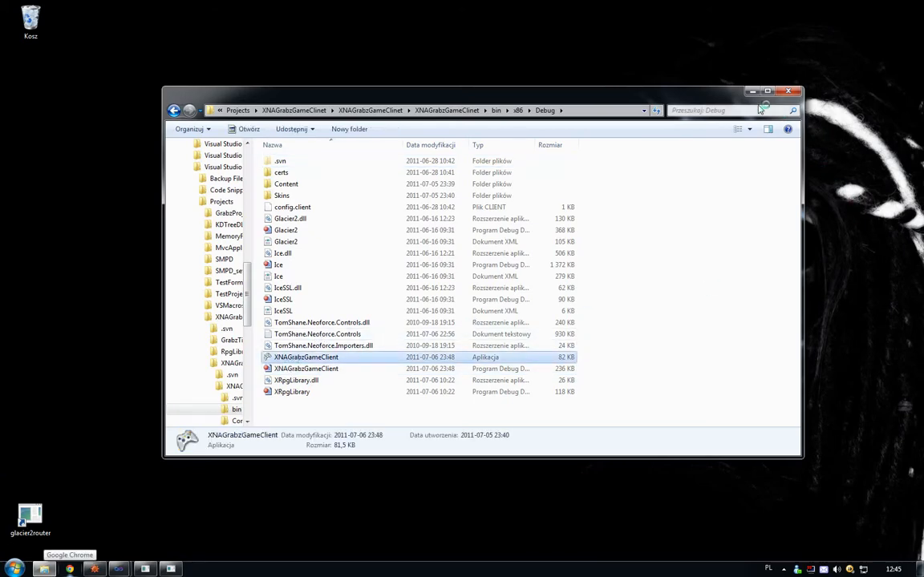
left_click(793, 88)
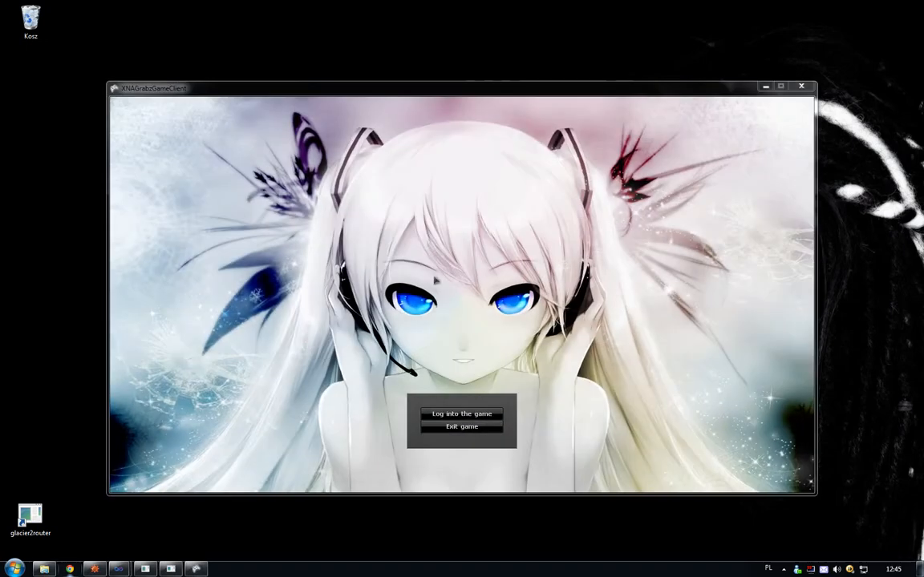
Log into the game with login and password to load the game map.
left_click(461, 414)
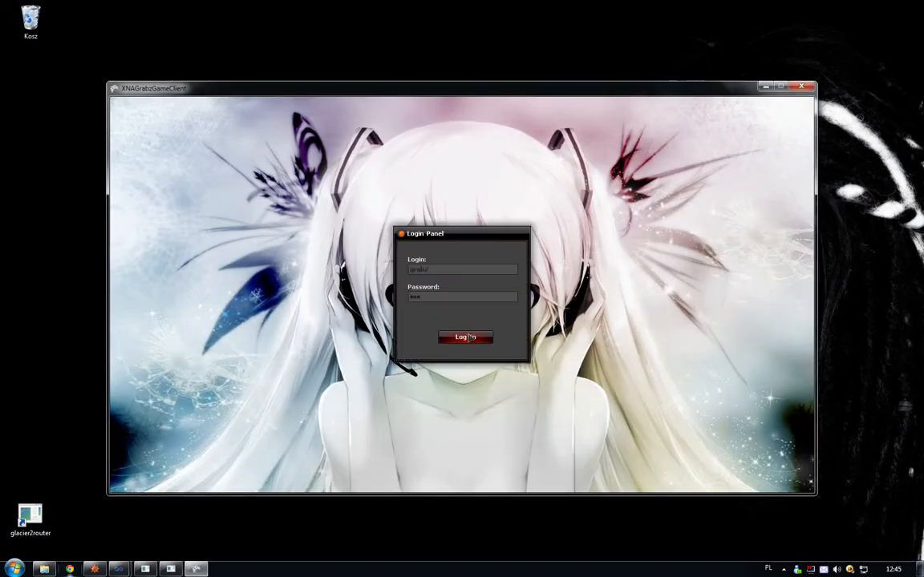
left_click(465, 337)
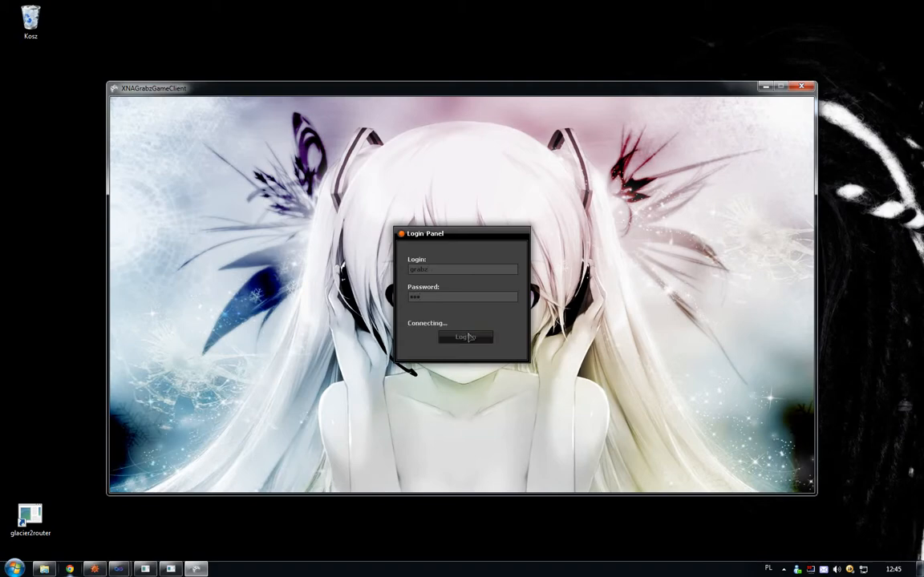
left_click(465, 337)
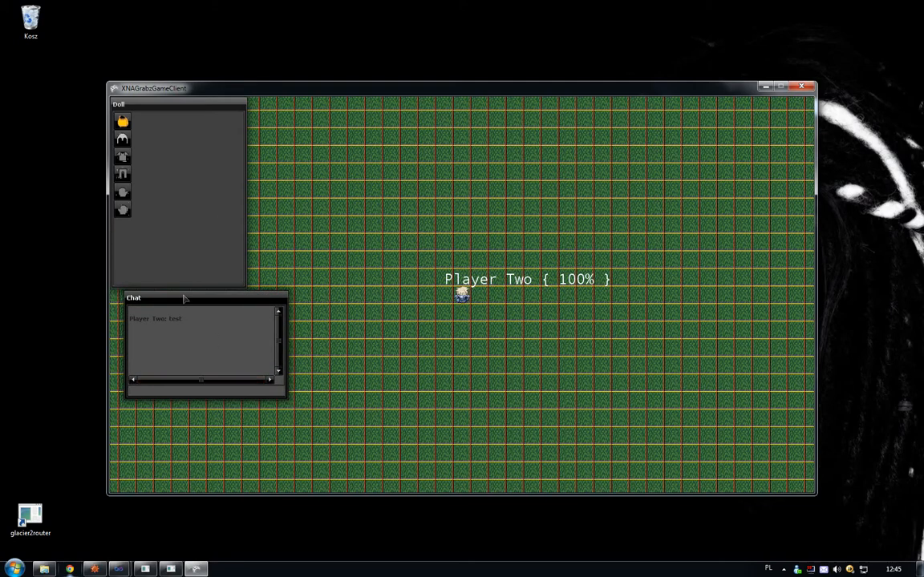
Reposition the Chat panel below the Doll panel.
left_click_drag(182, 298, 174, 302)
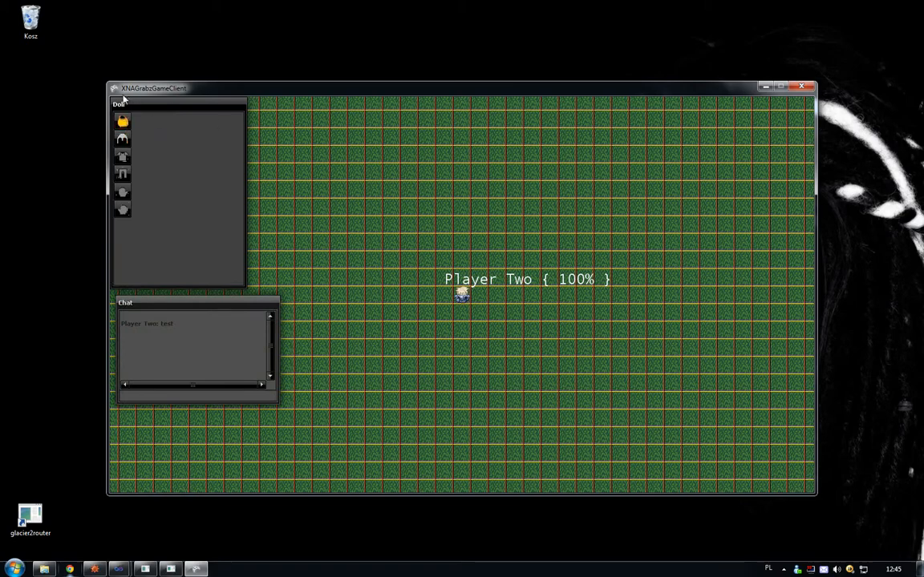
mouse_move(412, 200)
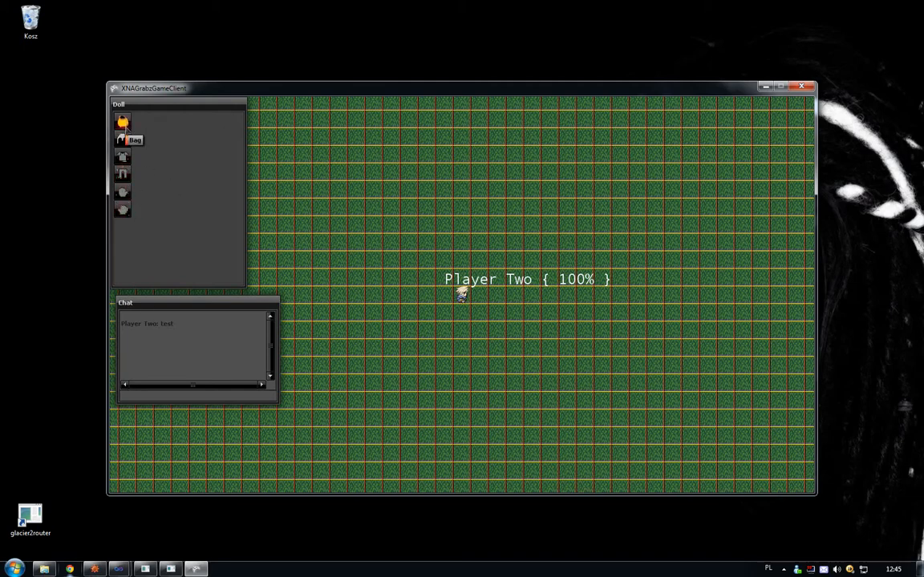
mouse_move(202, 134)
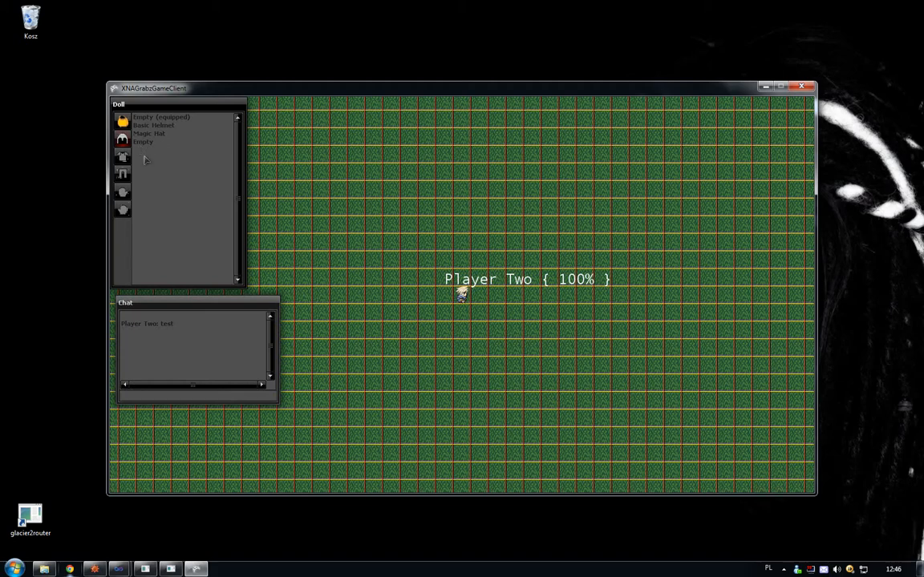
mouse_move(194, 127)
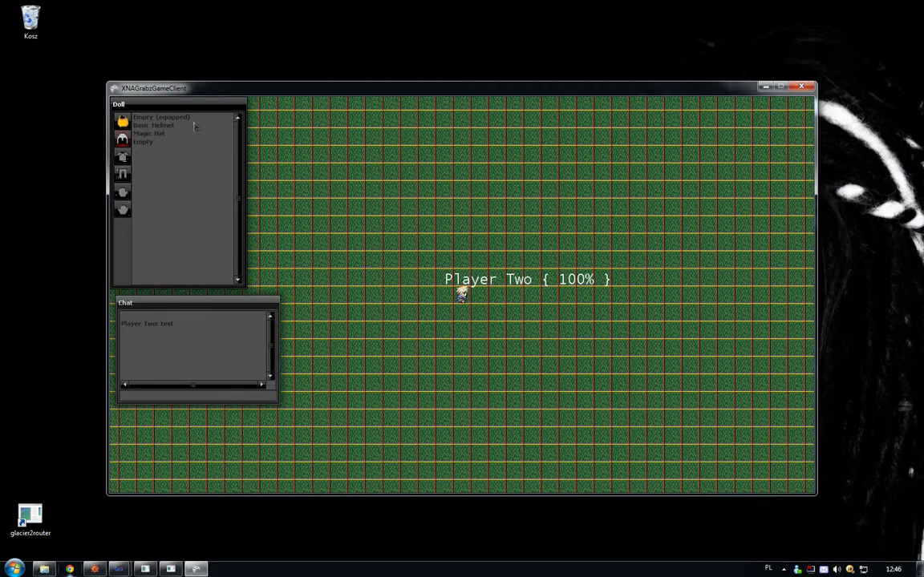
mouse_move(158, 135)
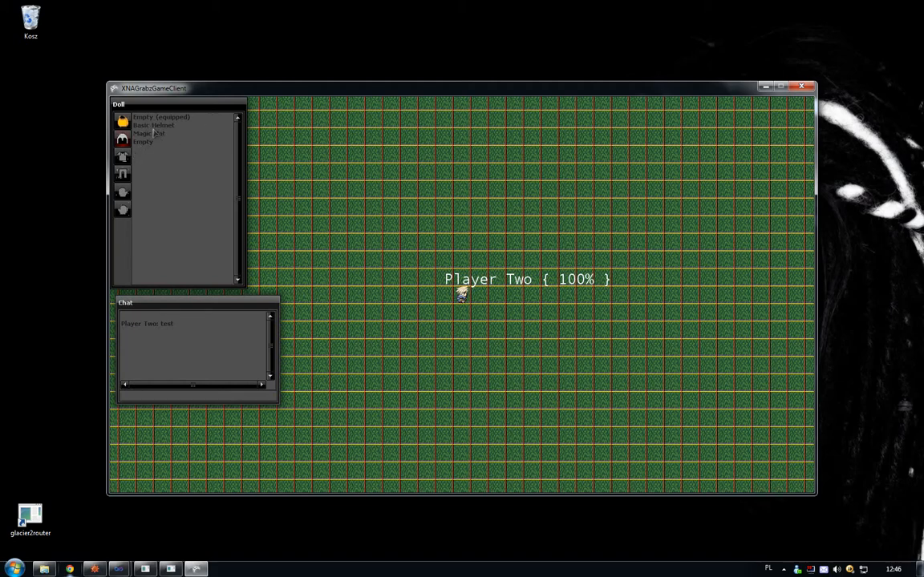
Equip the Magic Hat and Basic Legs from the Doll slot lists, then close the list.
left_click(149, 133)
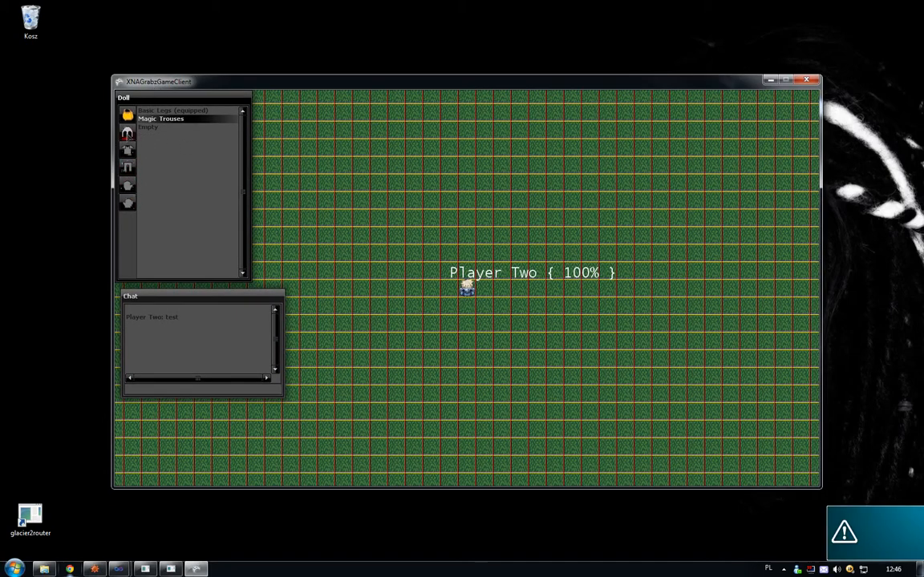
mouse_move(396, 226)
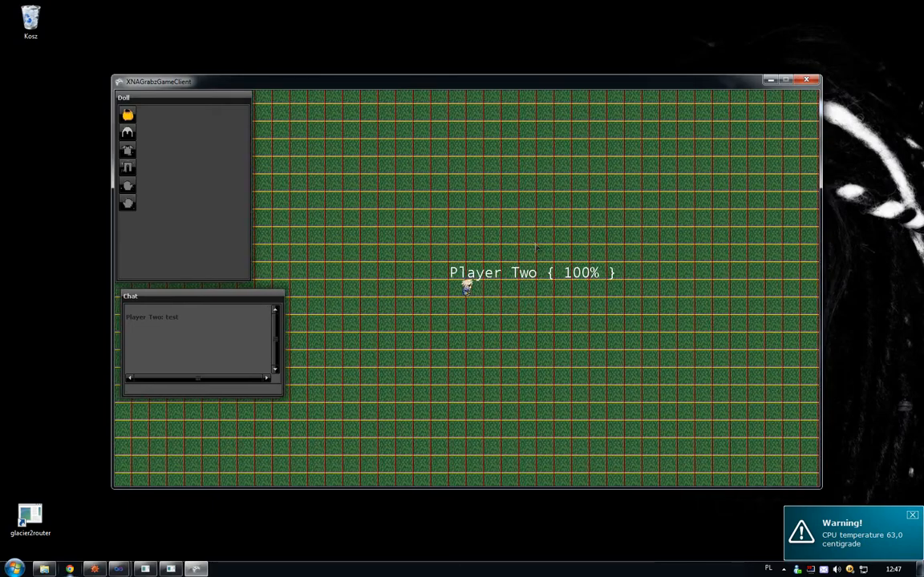
left_click(912, 515)
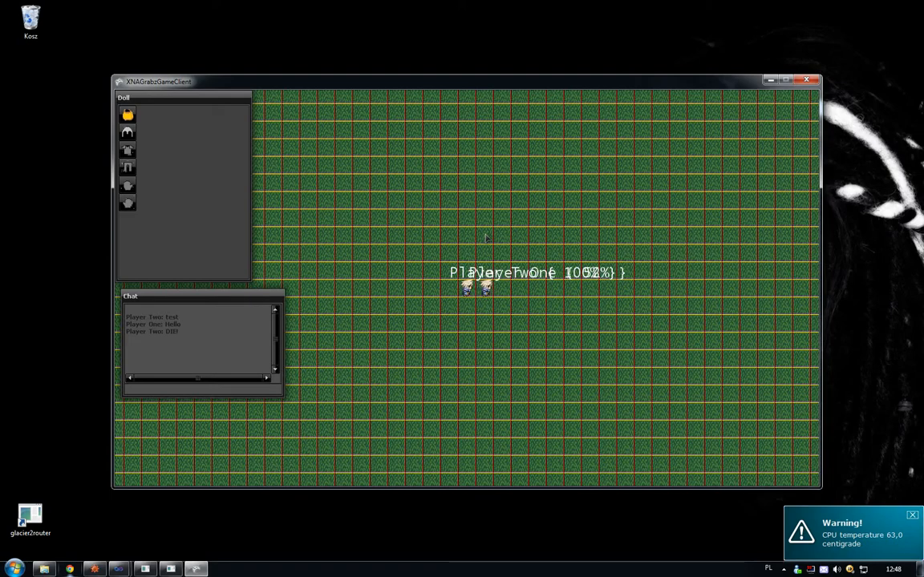
Attack Player One on the map after they join and exchange chat messages.
left_click(911, 514)
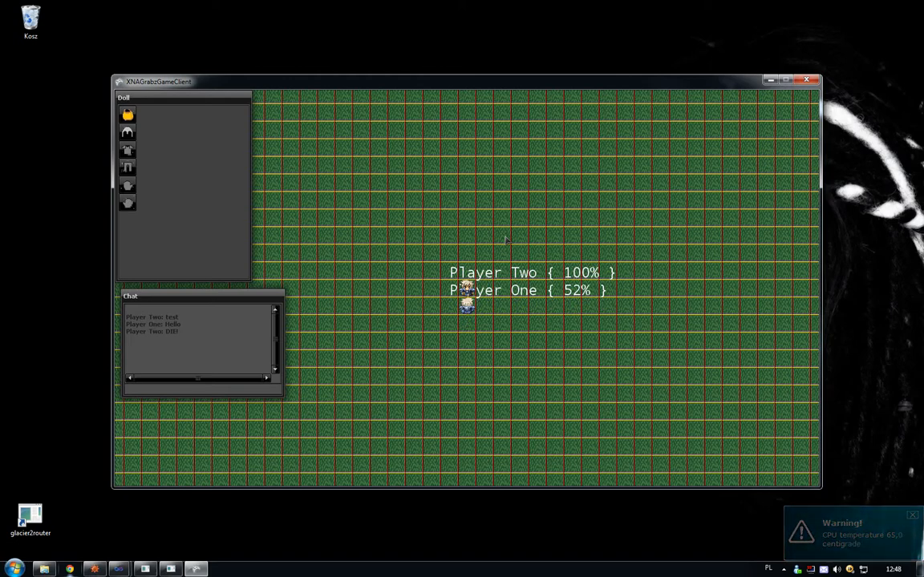
left_click(912, 516)
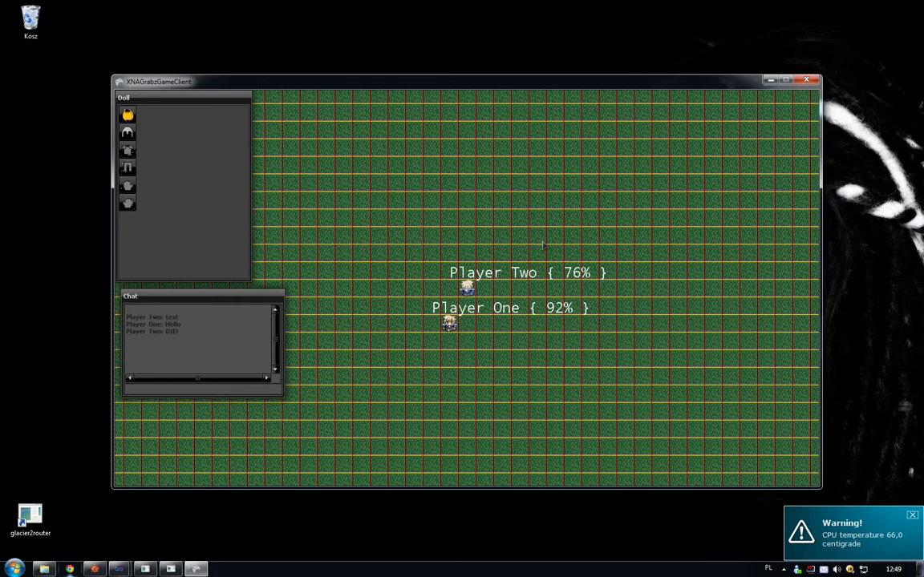
Send the chat message 'hello again'.
type("hello again")
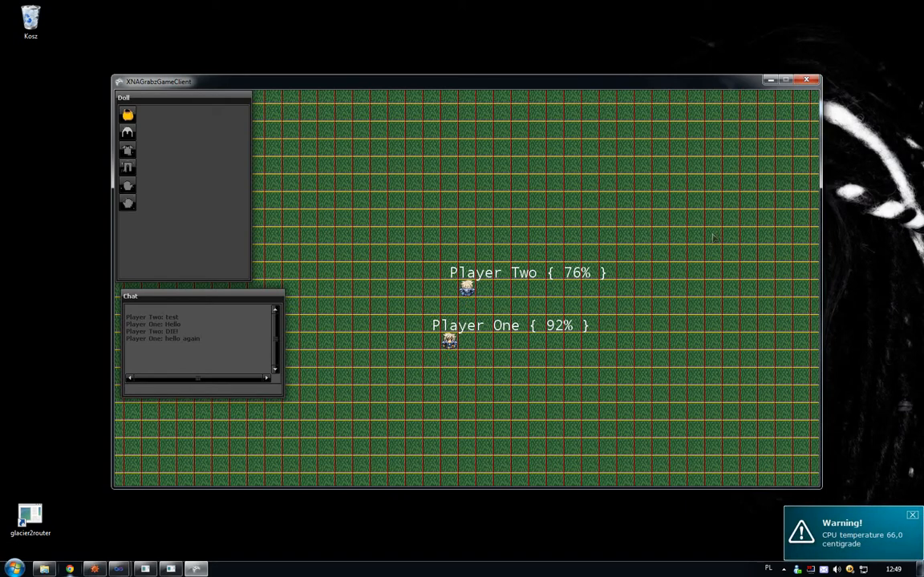
mouse_move(467, 245)
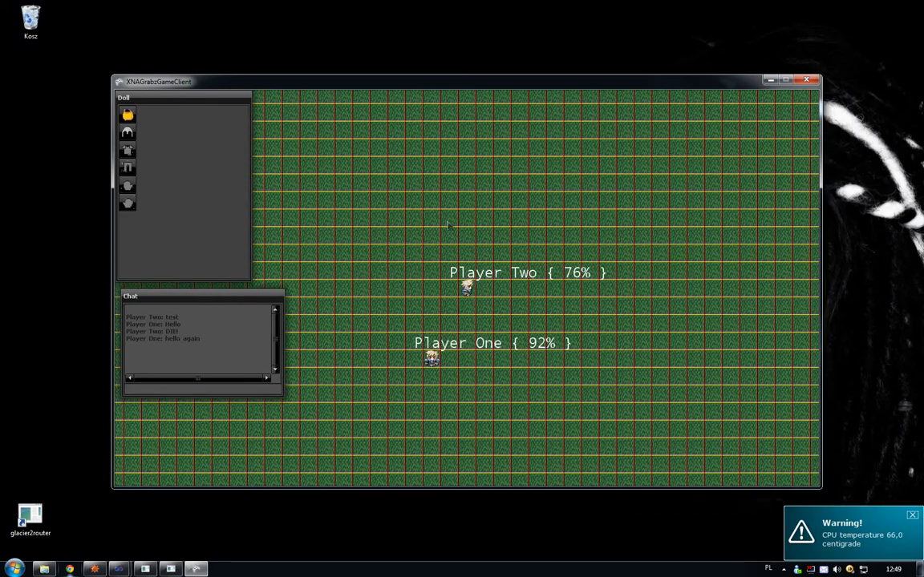
Drag the Chat window across the map and drop it in the lower-left area.
left_click_drag(130, 297, 448, 149)
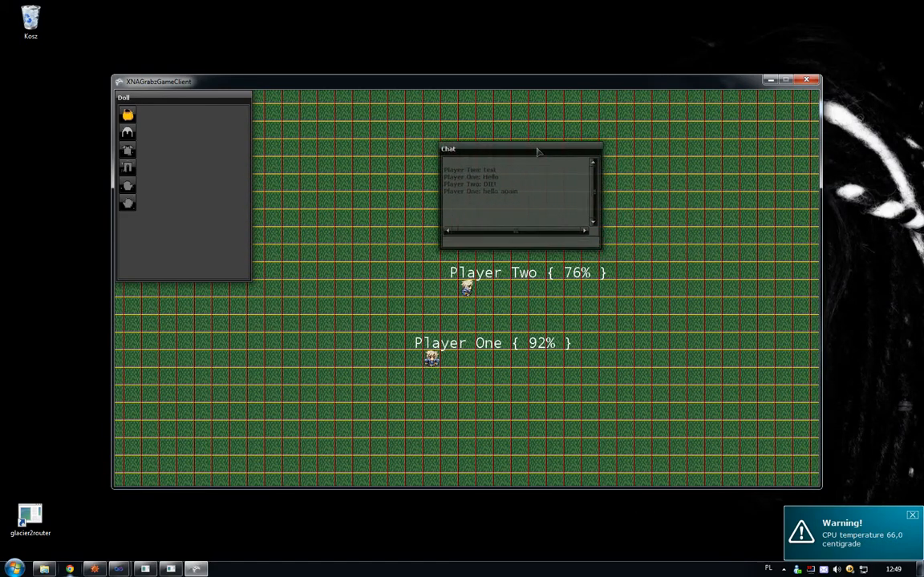
left_click_drag(521, 149, 362, 106)
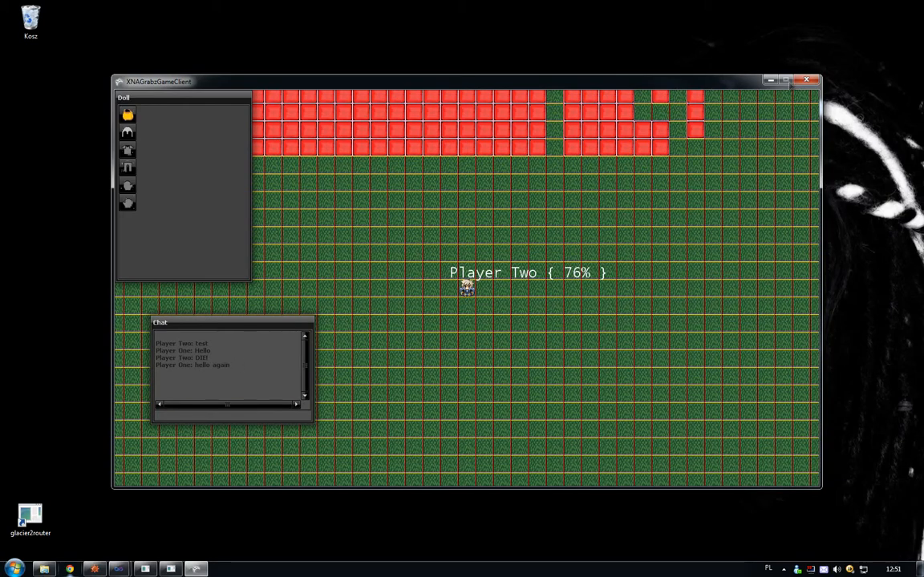
Close the game client and the glacier2router console.
left_click(807, 80)
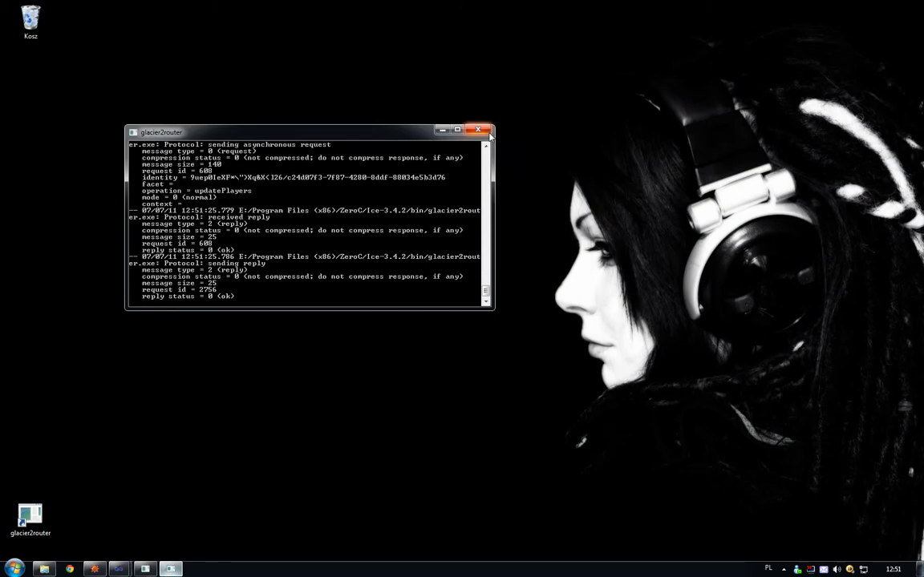
left_click(478, 130)
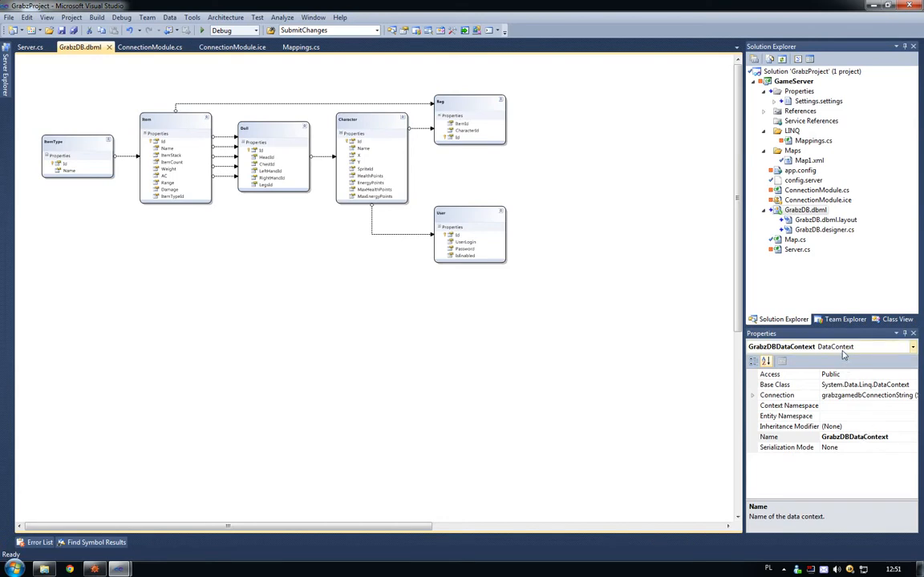
Cancel Add New Item on GameServer, then inspect the Item–Doll association and GrabzDBDataContext properties.
right_click(805, 81)
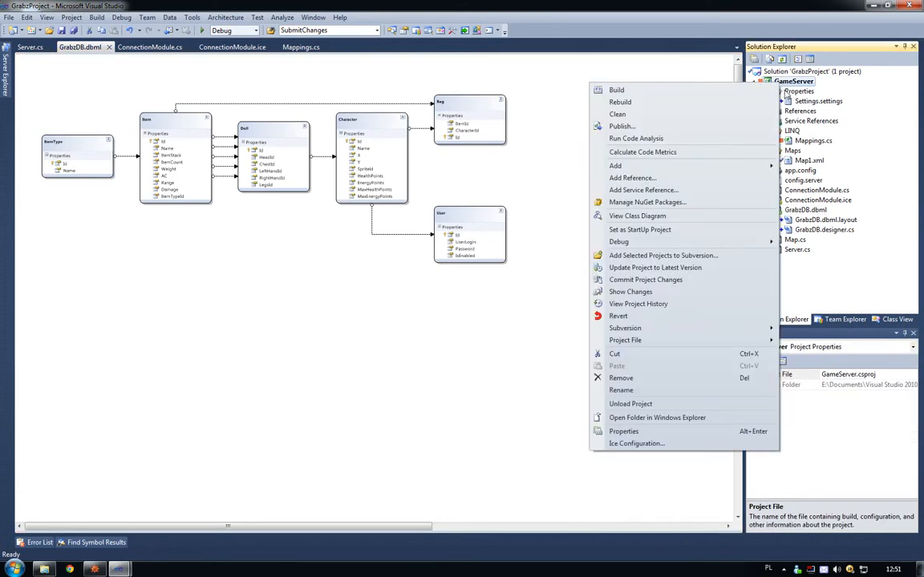
mouse_move(615, 165)
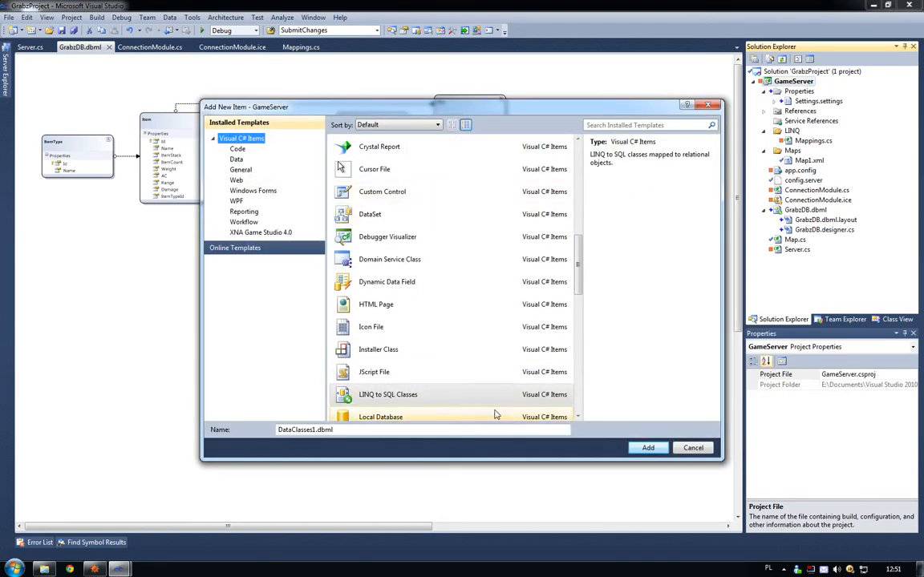
left_click(693, 448)
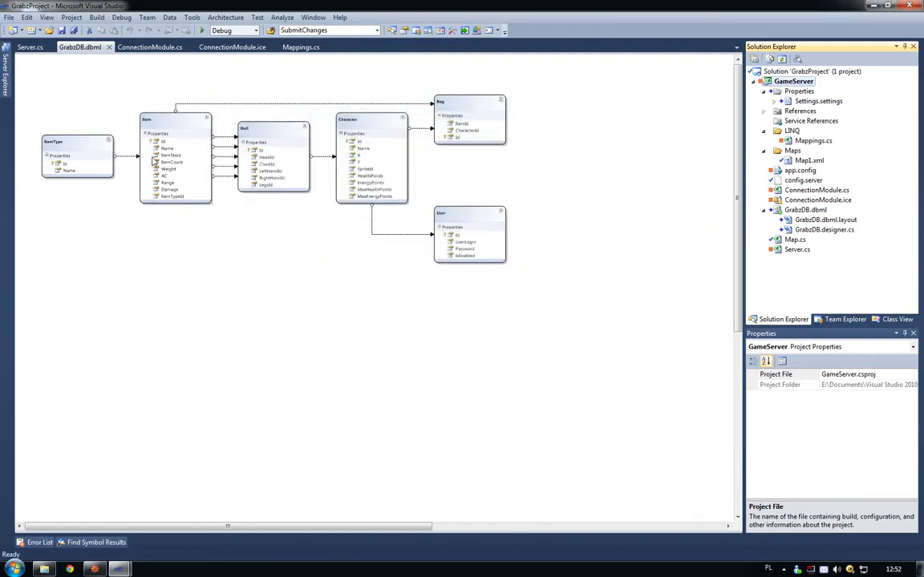
mouse_move(124, 247)
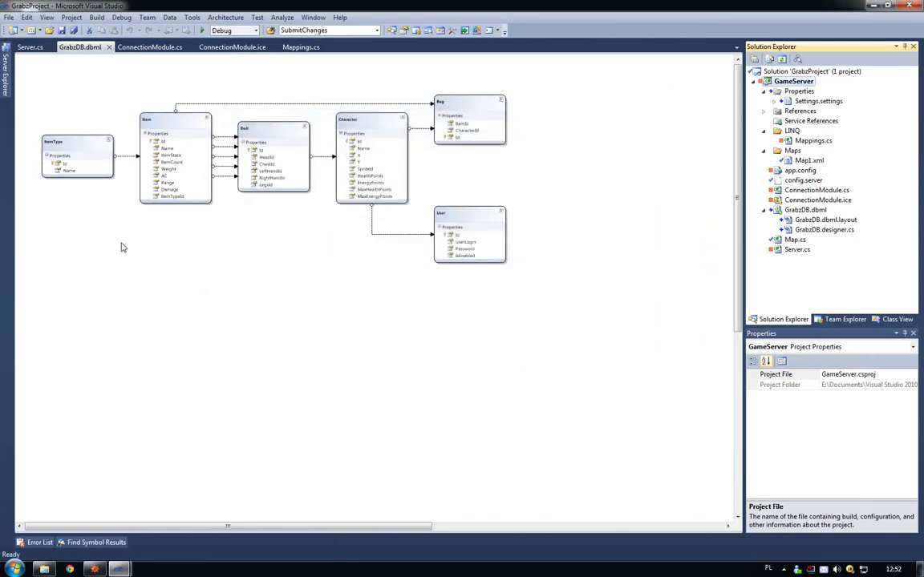
left_click(224, 140)
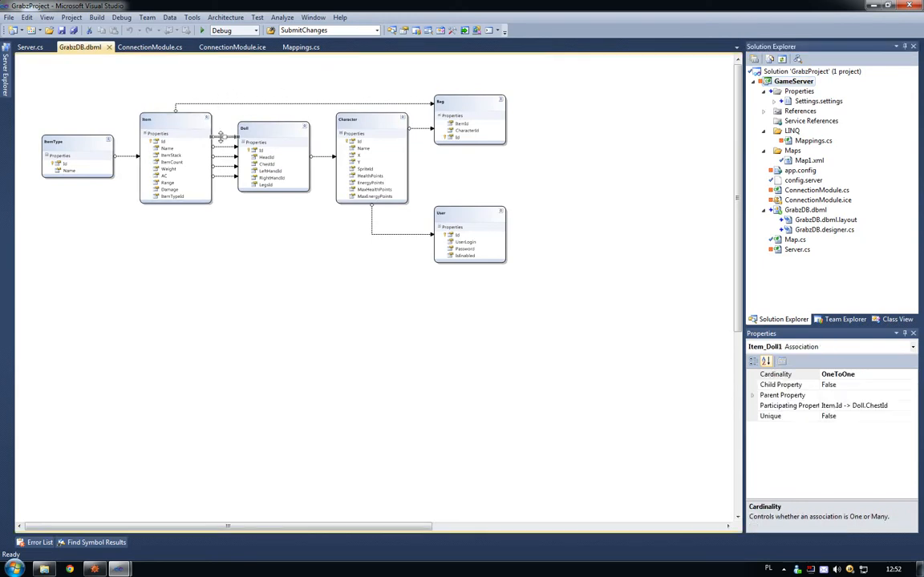
left_click(425, 147)
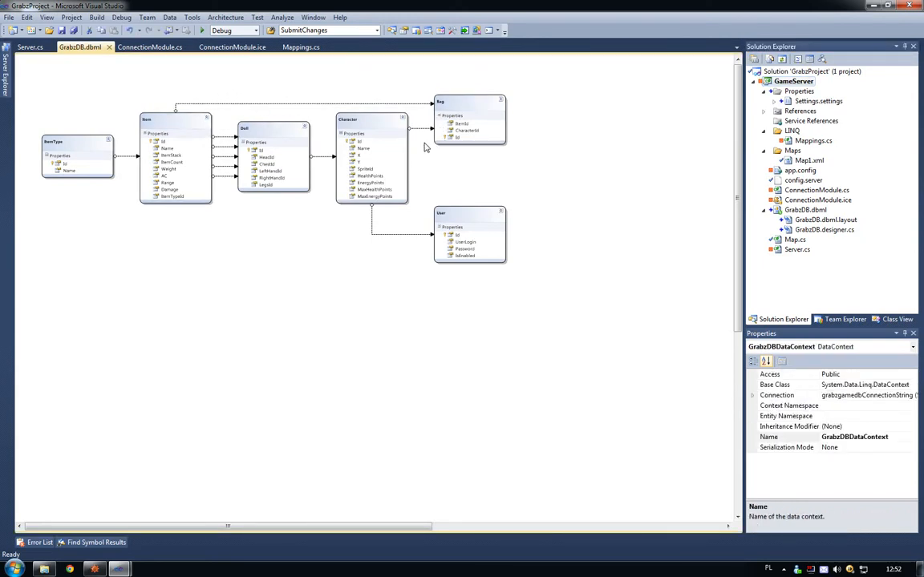
mouse_move(420, 136)
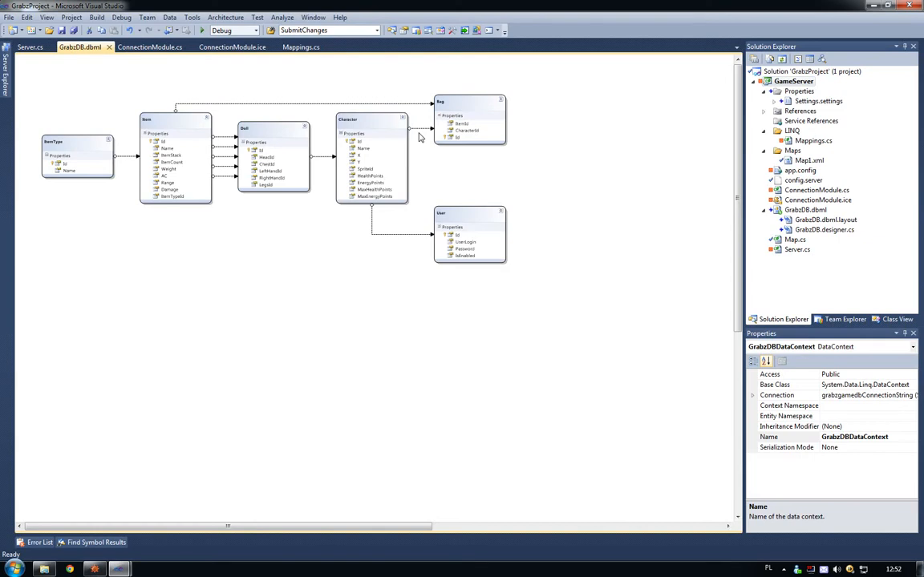
mouse_move(634, 172)
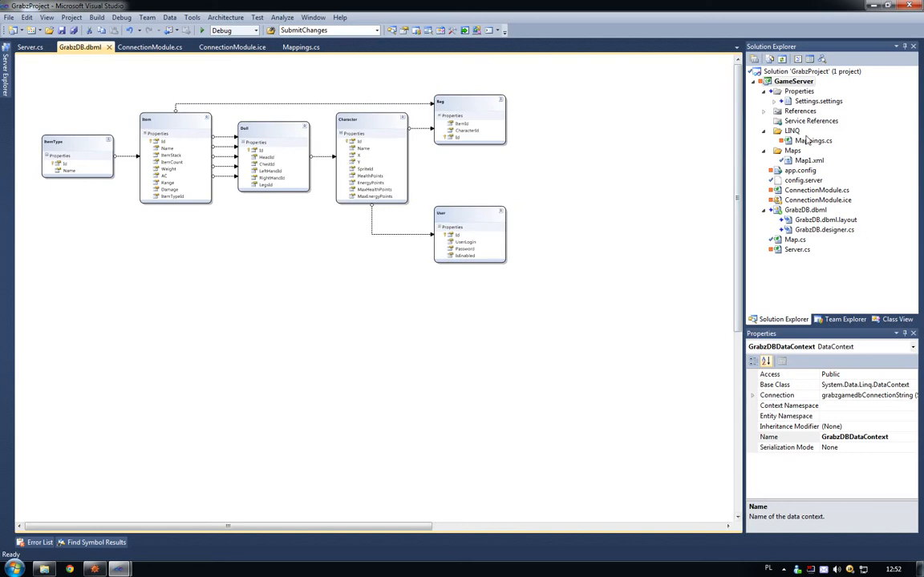
Commit the LINQ folder's modified Mappings.cs to Subversion via the Commit... dialog.
right_click(792, 130)
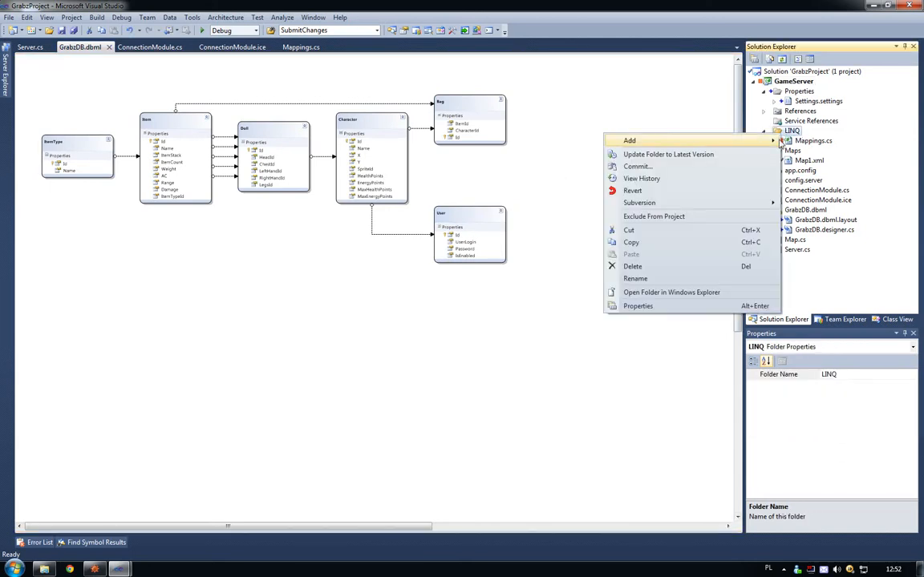
mouse_move(675, 278)
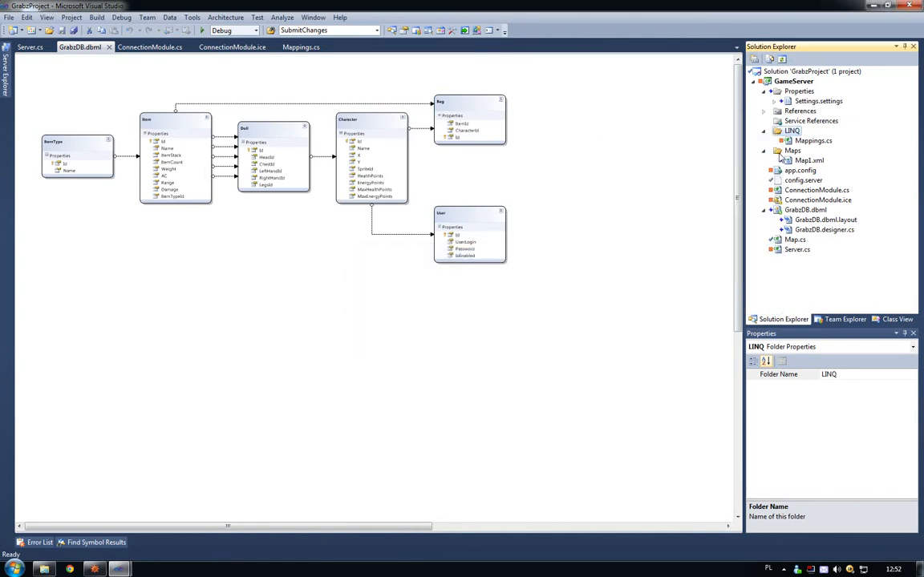
right_click(812, 140)
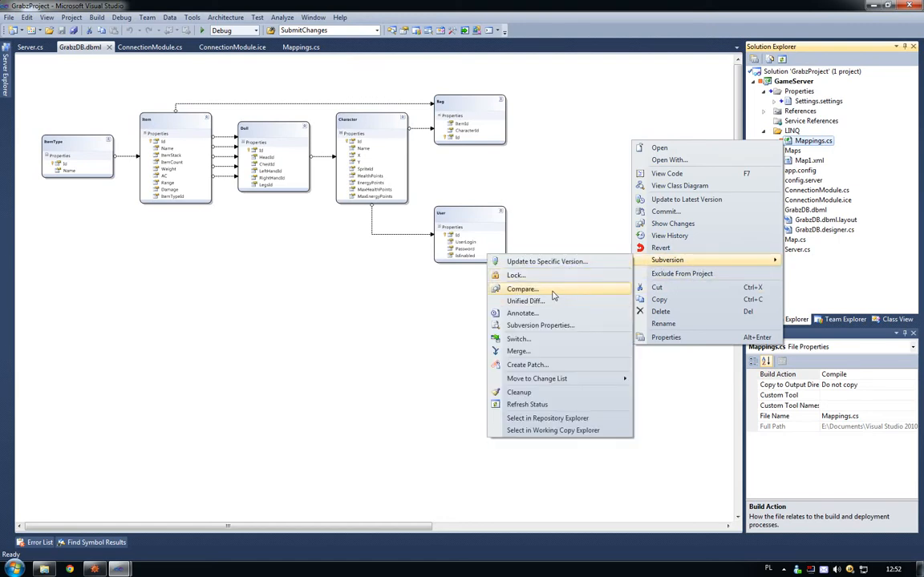
mouse_move(557, 417)
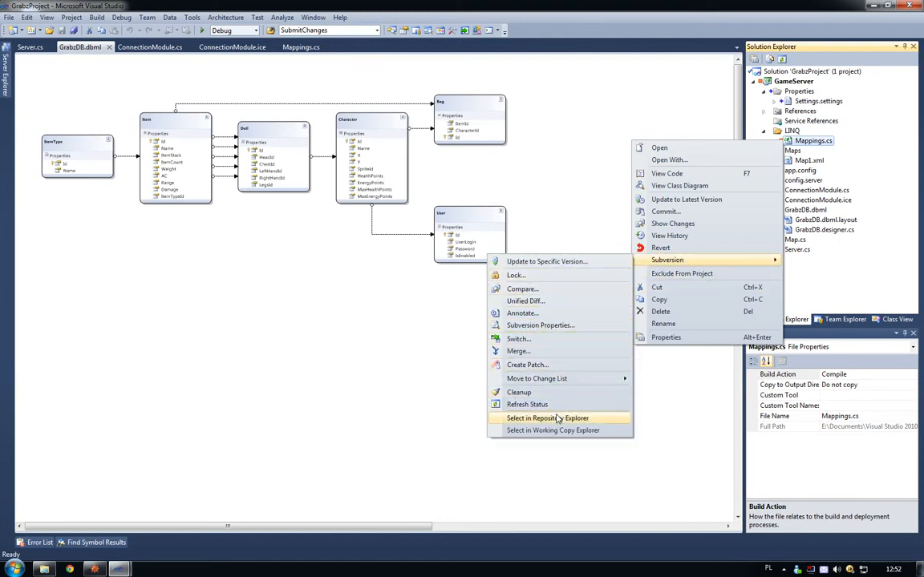
mouse_move(560, 261)
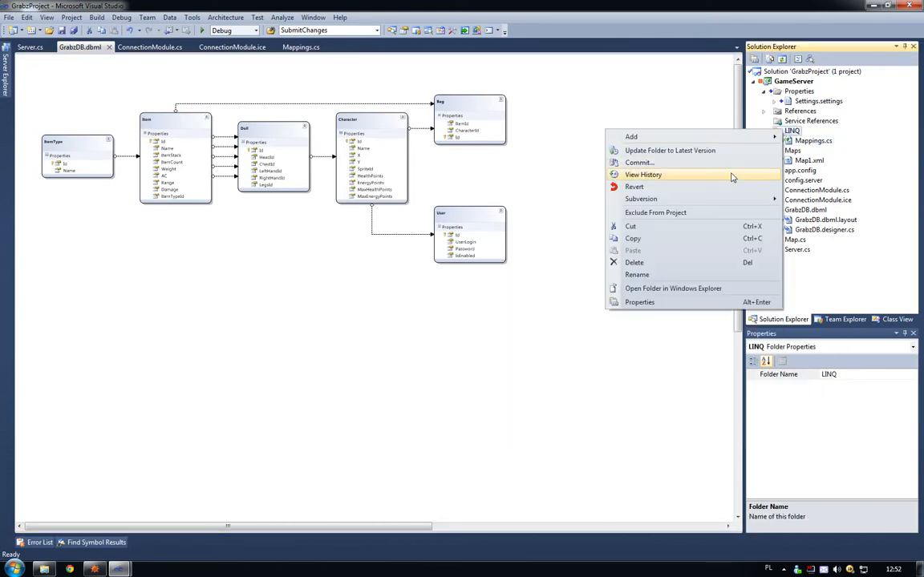
left_click(639, 161)
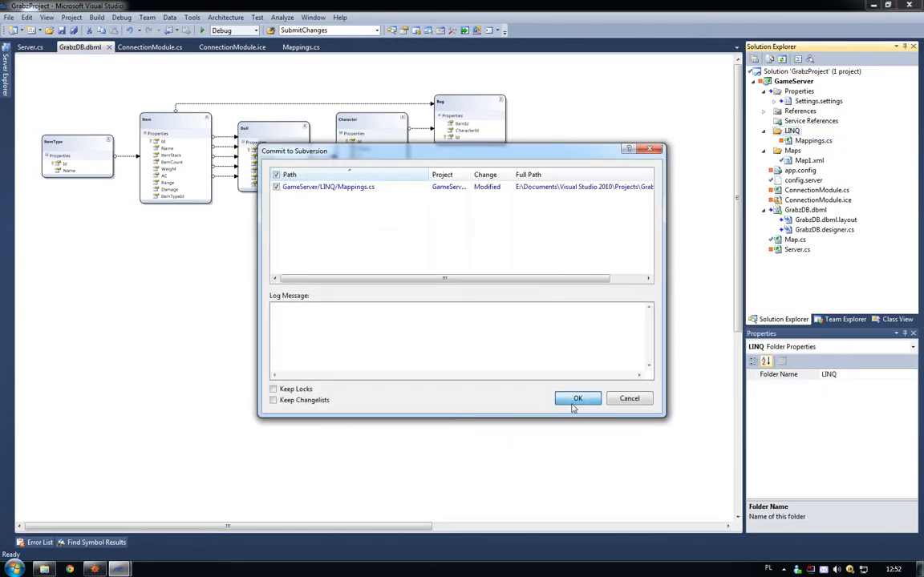
left_click(577, 398)
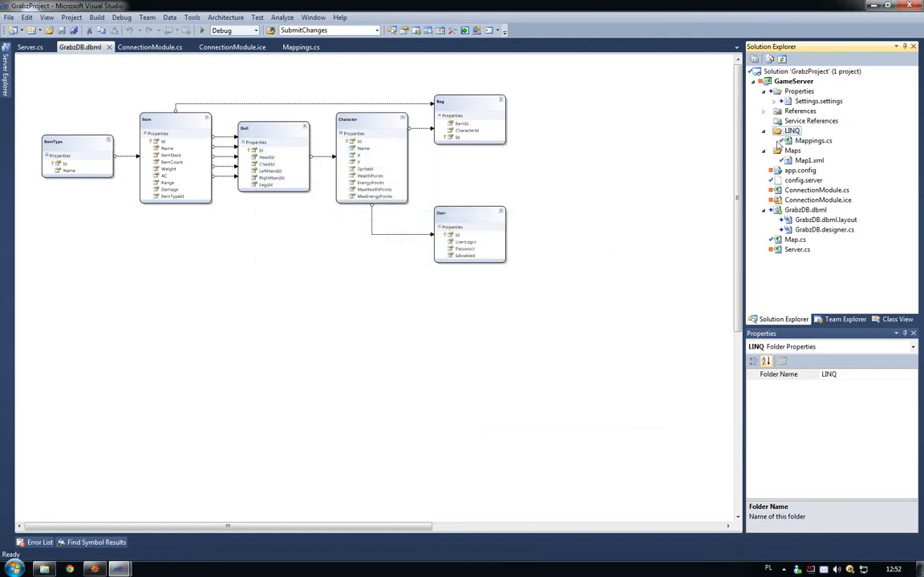
Try committing the whole GameServer project, dismiss the LINQ out-of-date error, then list ConnectionModule.ice.
right_click(791, 130)
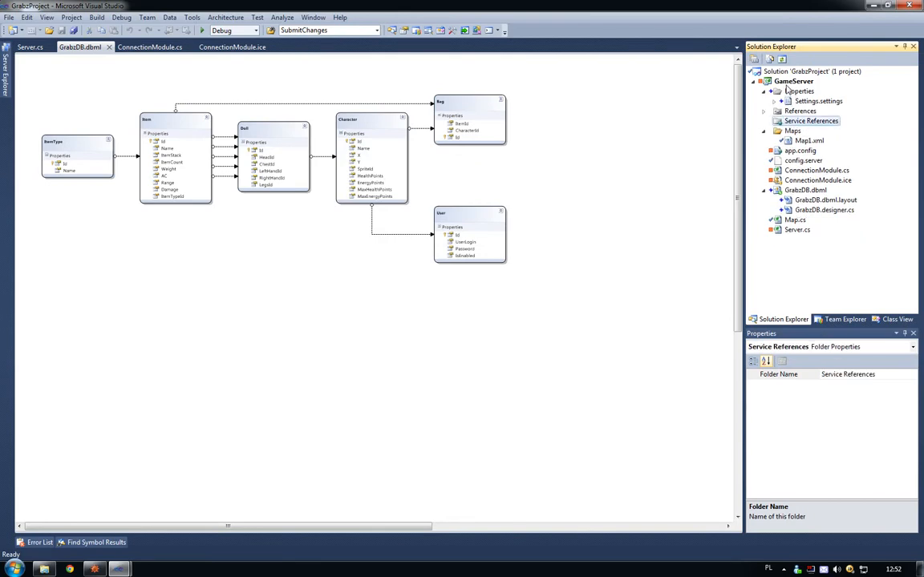
right_click(797, 81)
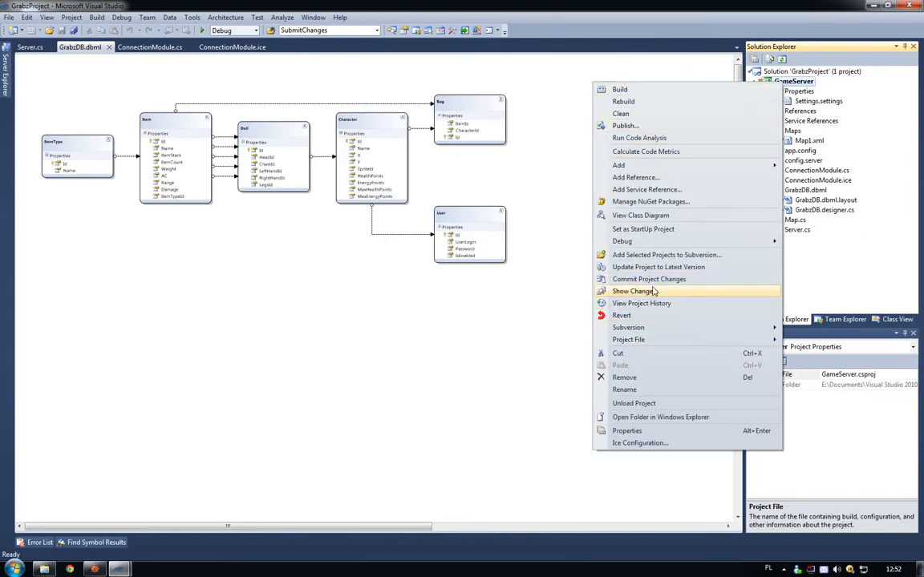
left_click(648, 279)
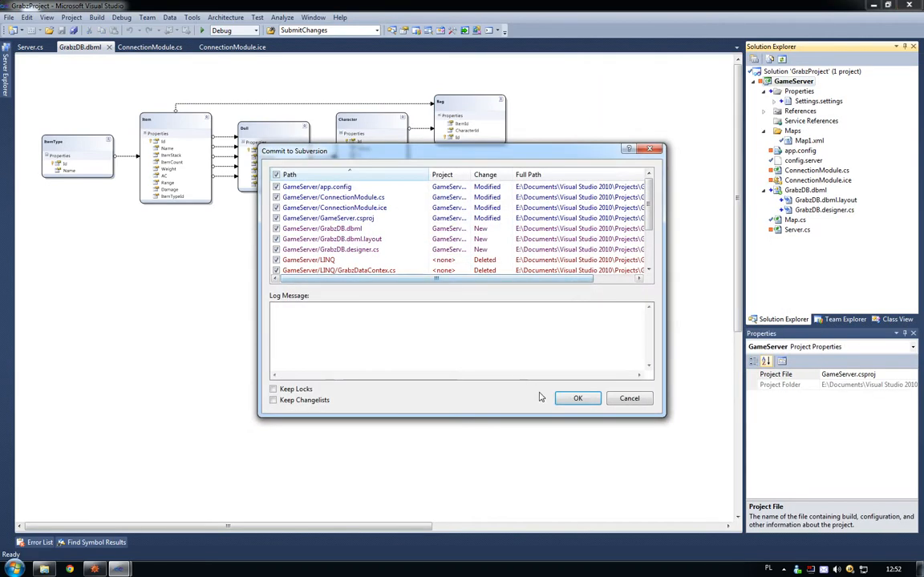
left_click(578, 398)
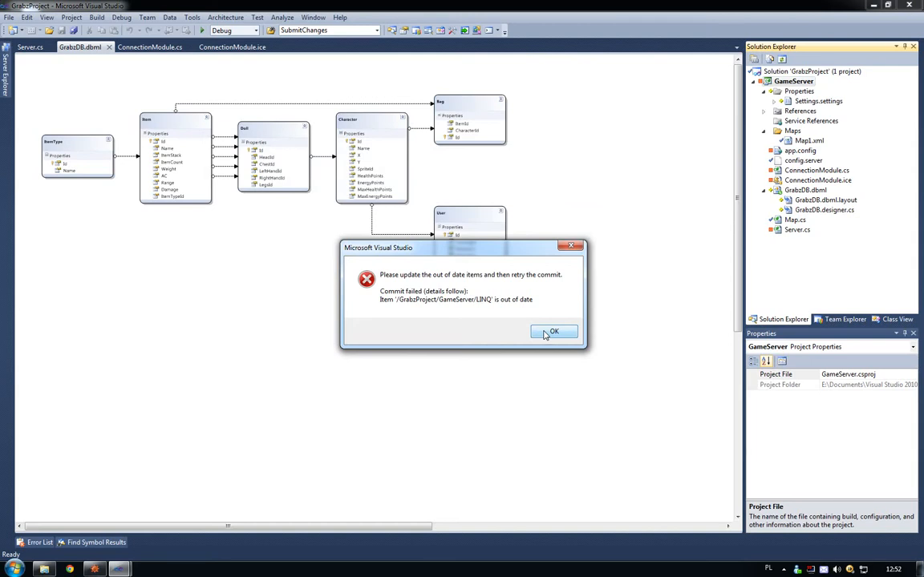
left_click(553, 331)
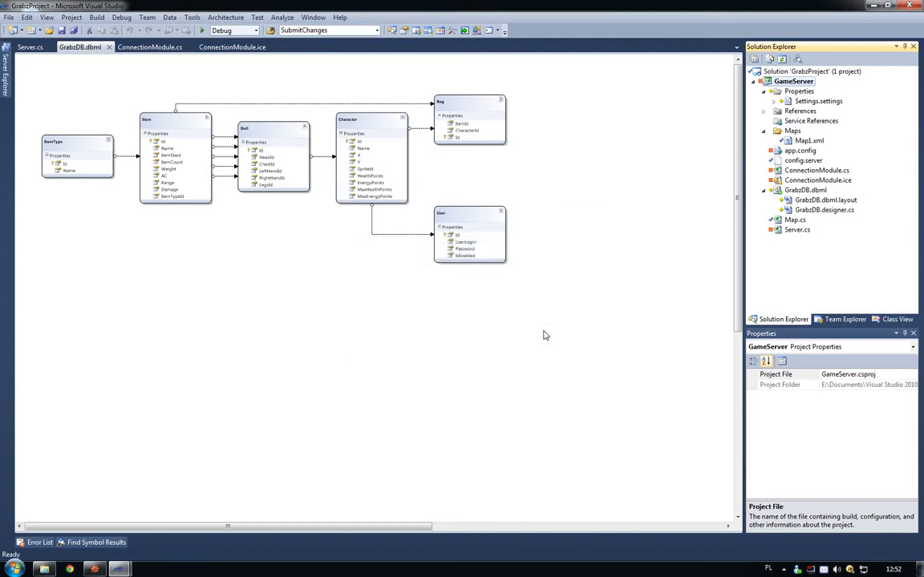
left_click(799, 150)
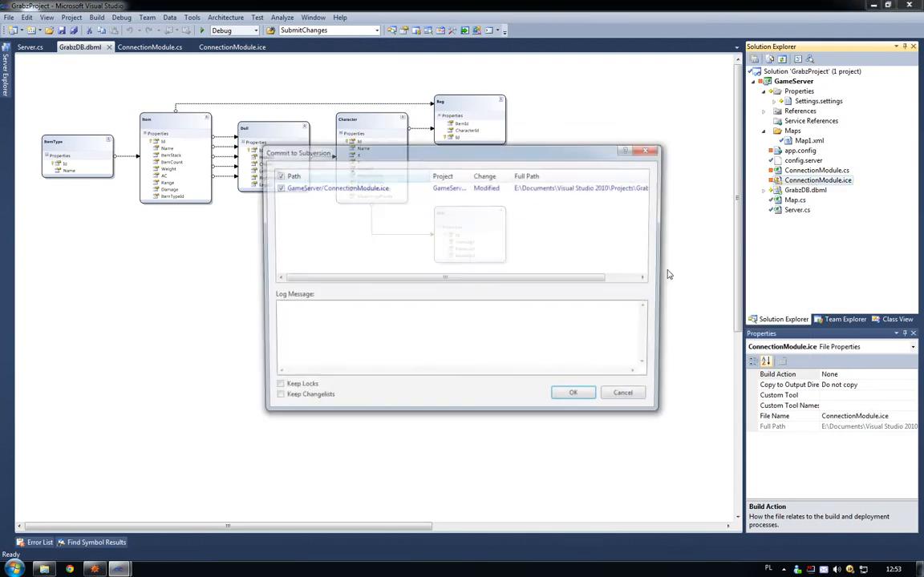
Commit GameServer's pending changes after reviewing the added GrabzDB and deleted LINQ files.
right_click(803, 81)
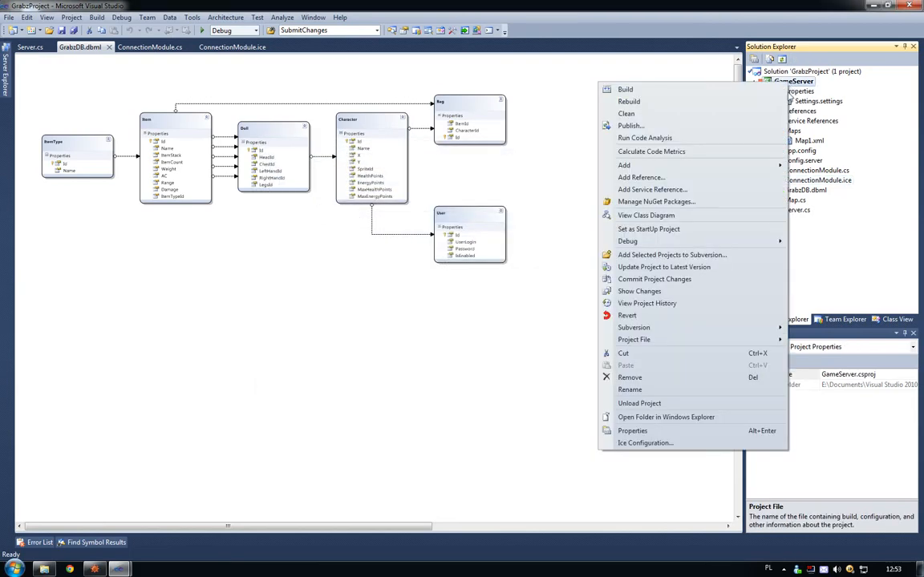
mouse_move(655, 279)
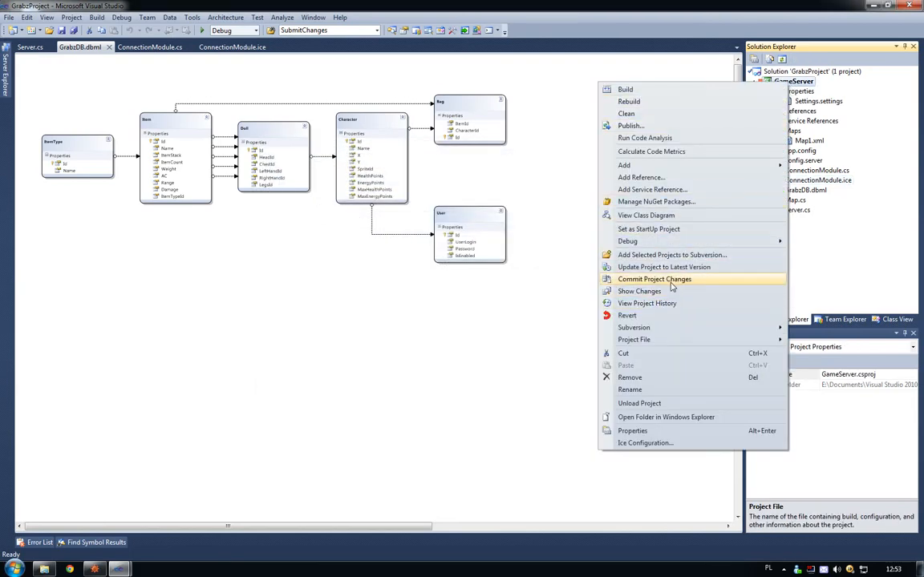
left_click(654, 279)
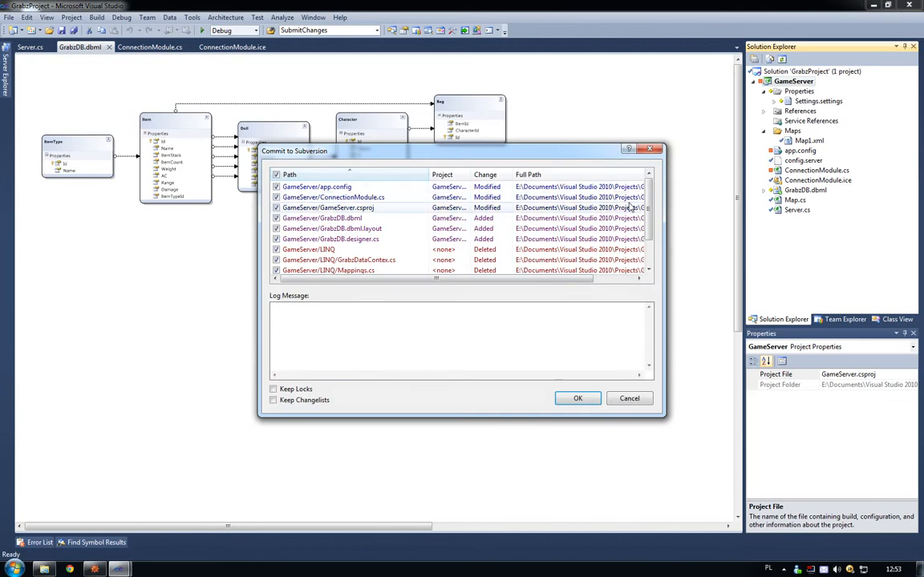
scroll("down", 3)
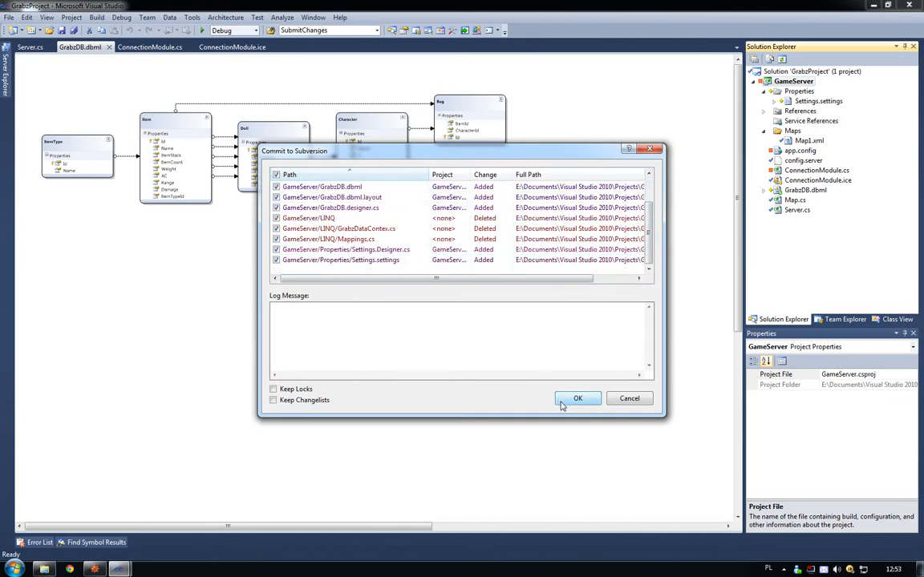
left_click(577, 399)
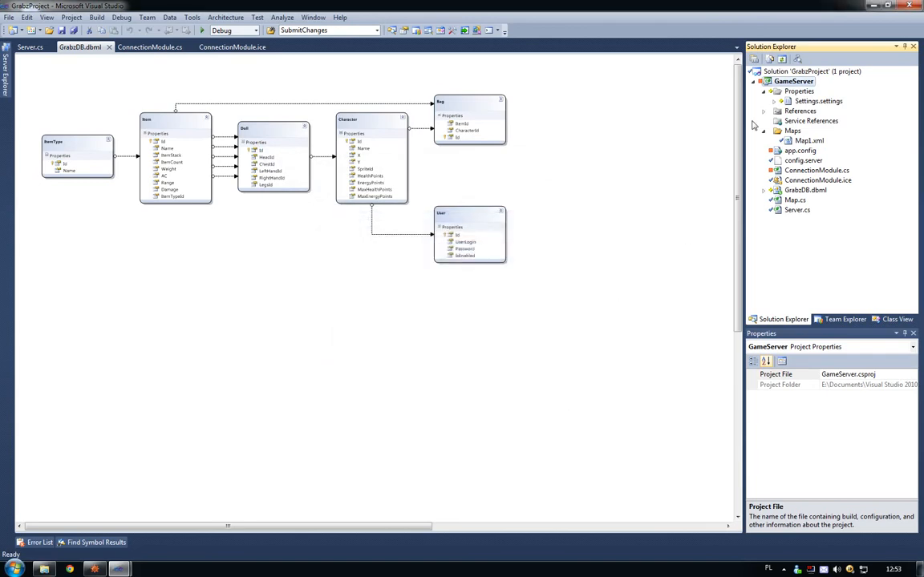
Commit GameServer's project changes again so all files show up to date.
right_click(797, 81)
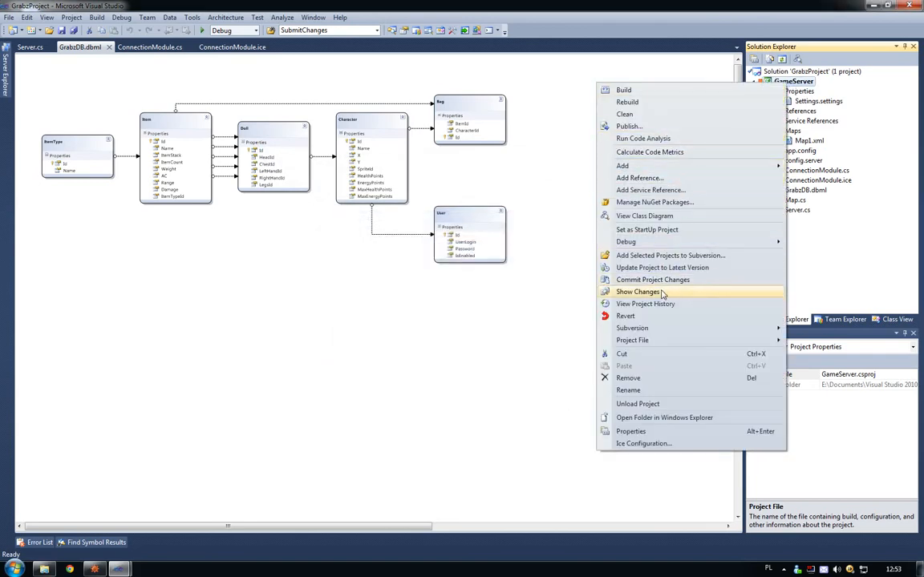
left_click(652, 279)
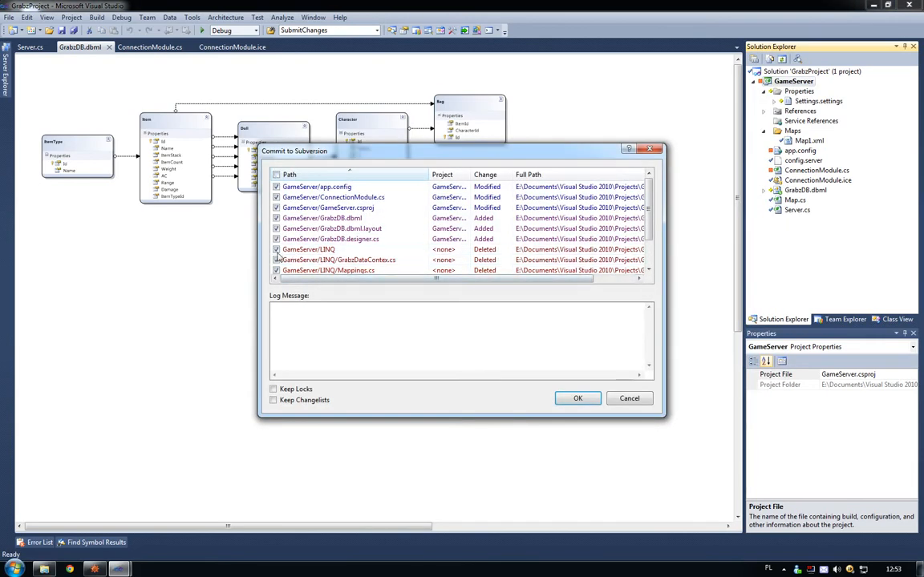
left_click(577, 397)
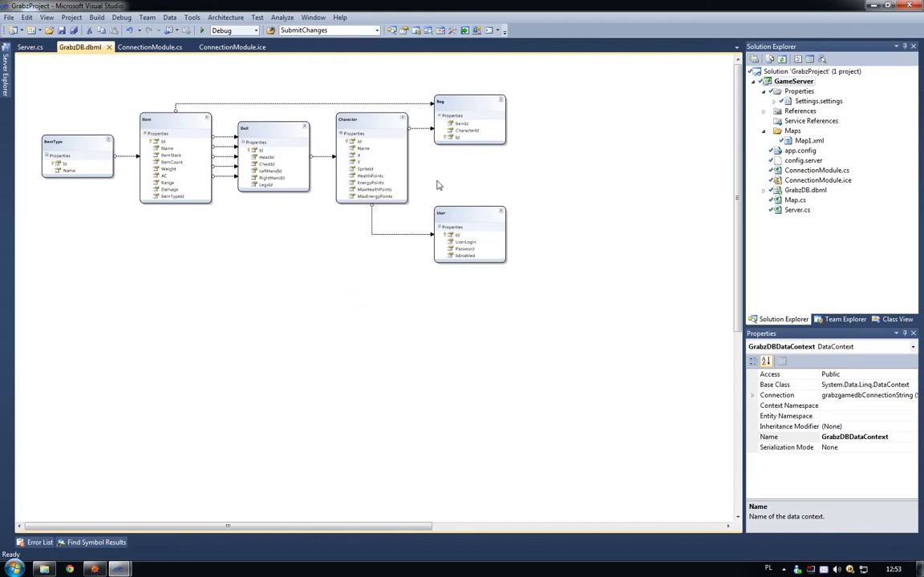
mouse_move(178, 540)
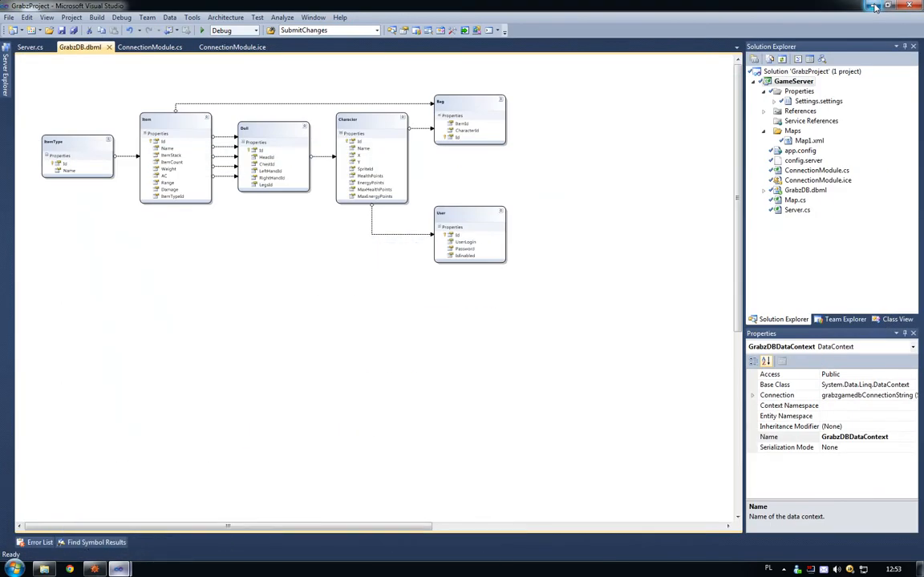
Minimize Visual Studio to show the desktop with the glacier2router shortcut.
left_click(874, 7)
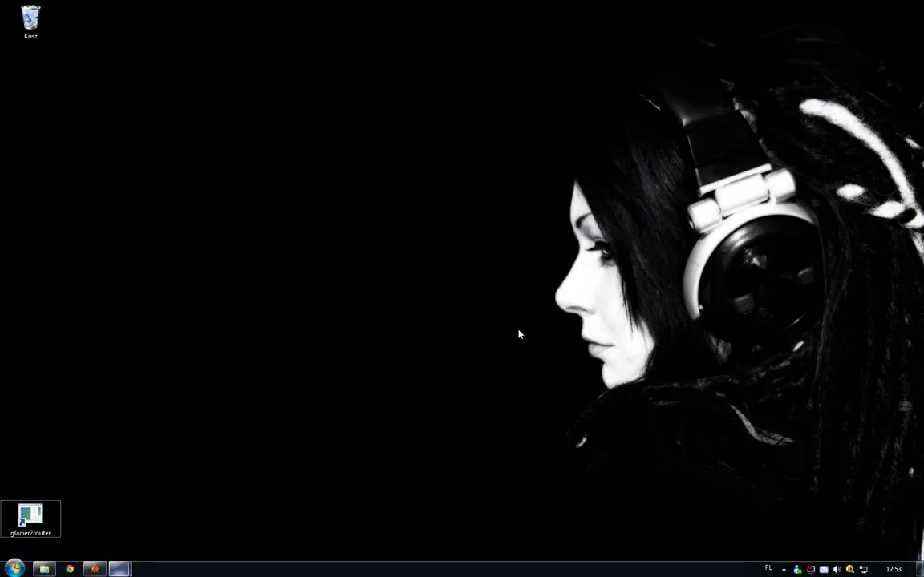
mouse_move(536, 347)
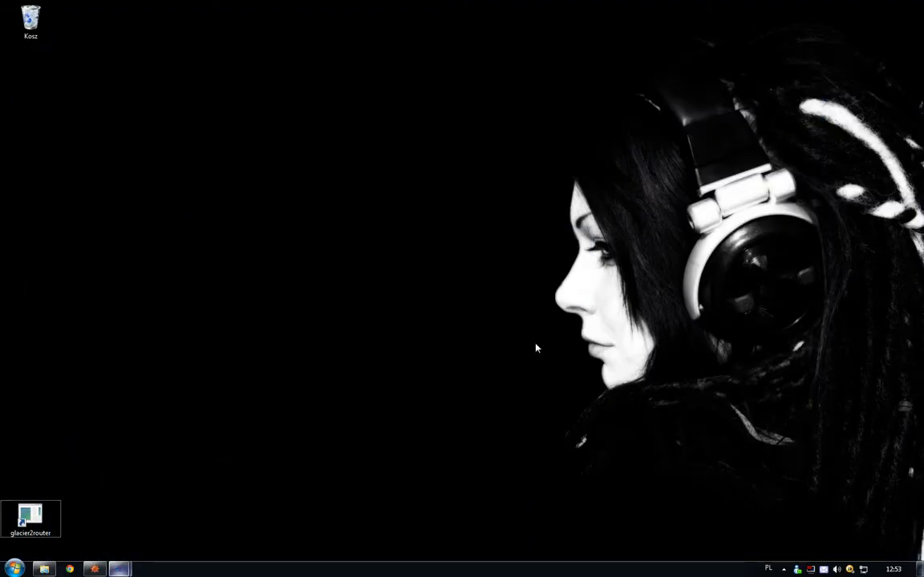